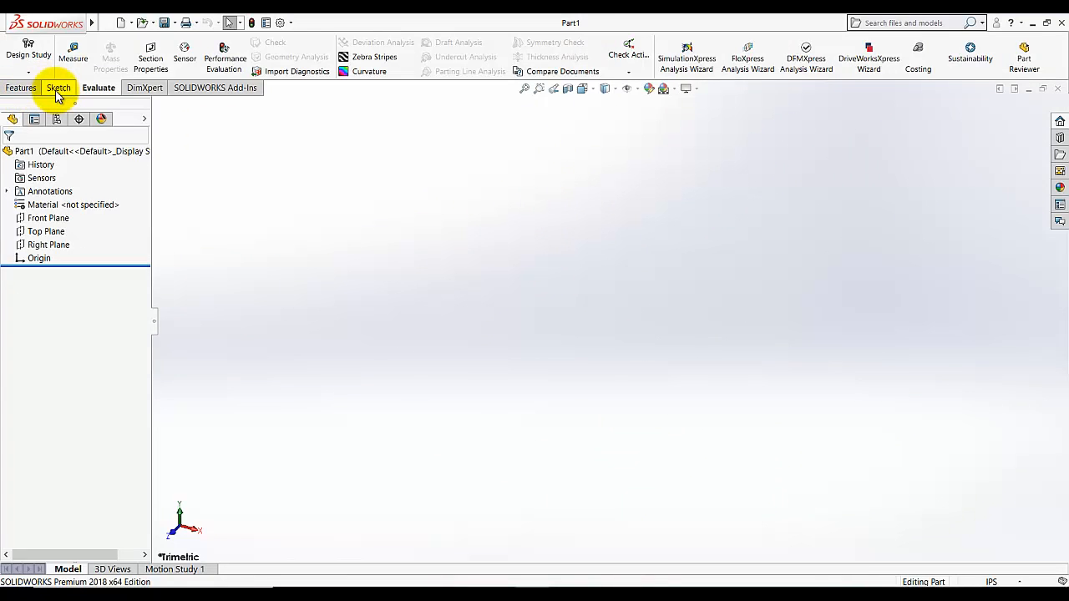
Step: Start a new sketch so the Front, Top and Right planes appear for selection
left_click(58, 87)
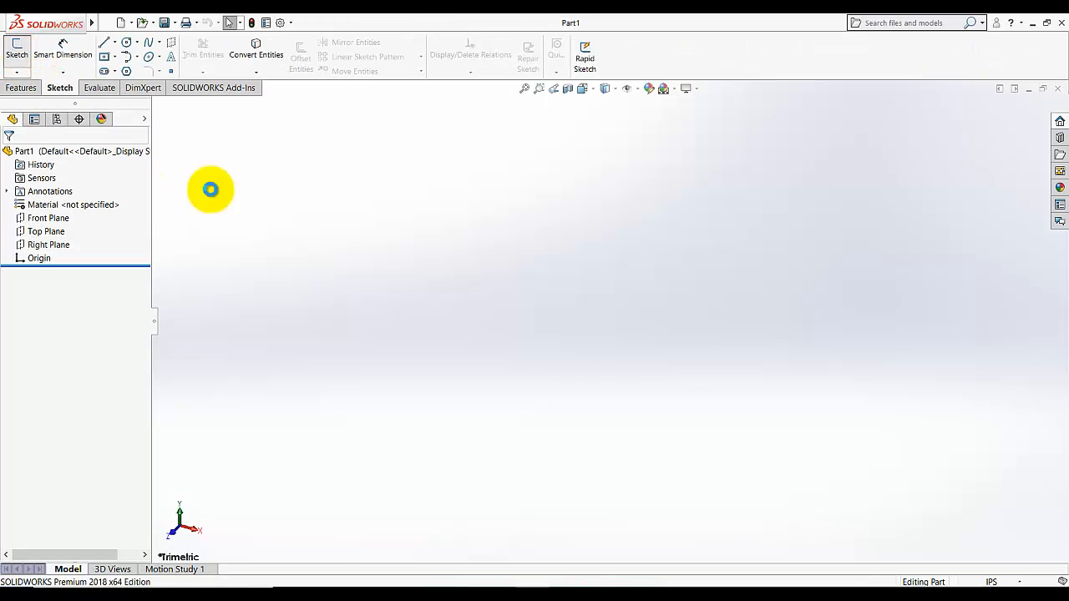
left_click(17, 50)
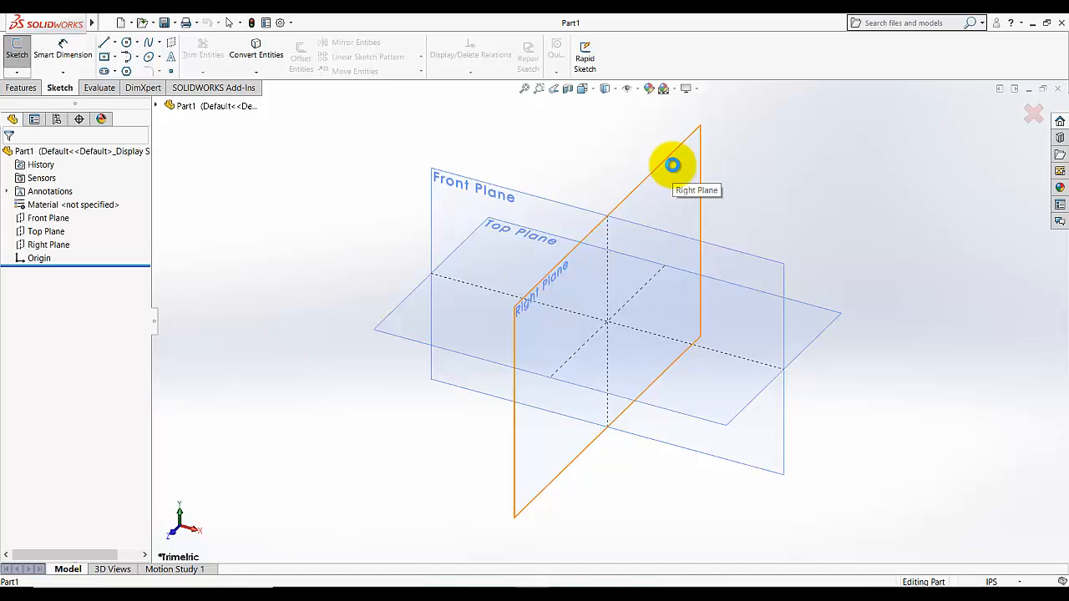
Step: Sketch a circle centred on the origin on the Right Plane
left_click(672, 165)
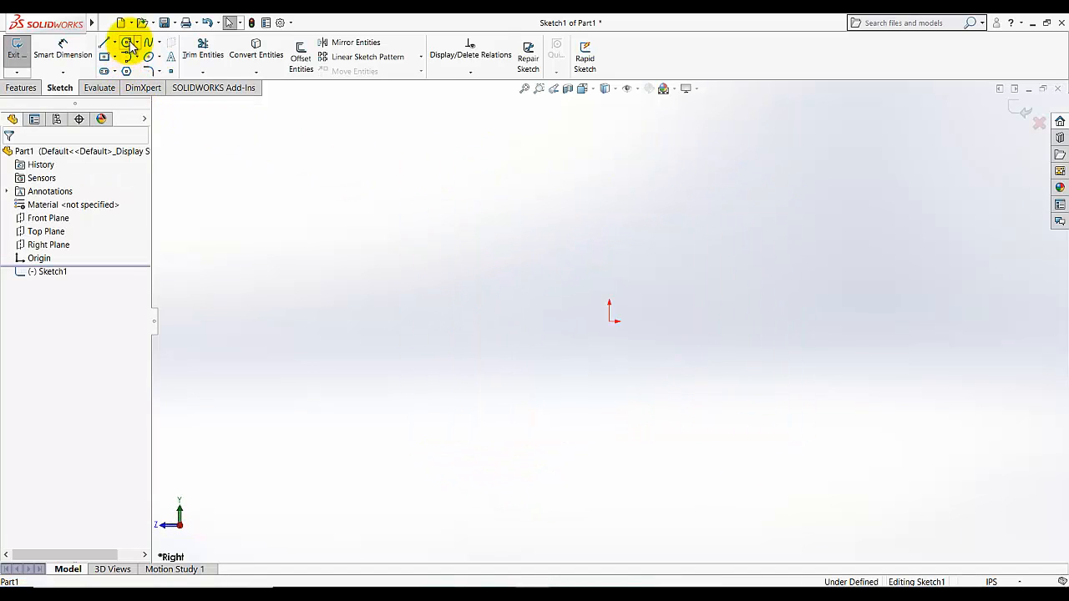
left_click(127, 43)
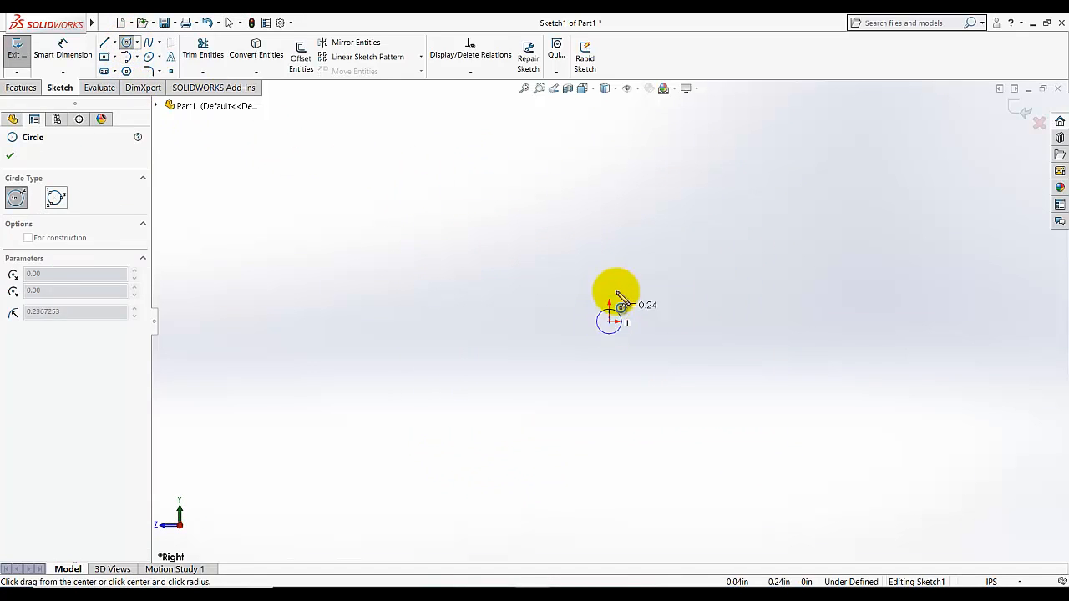
left_click_drag(622, 304, 242, 142)
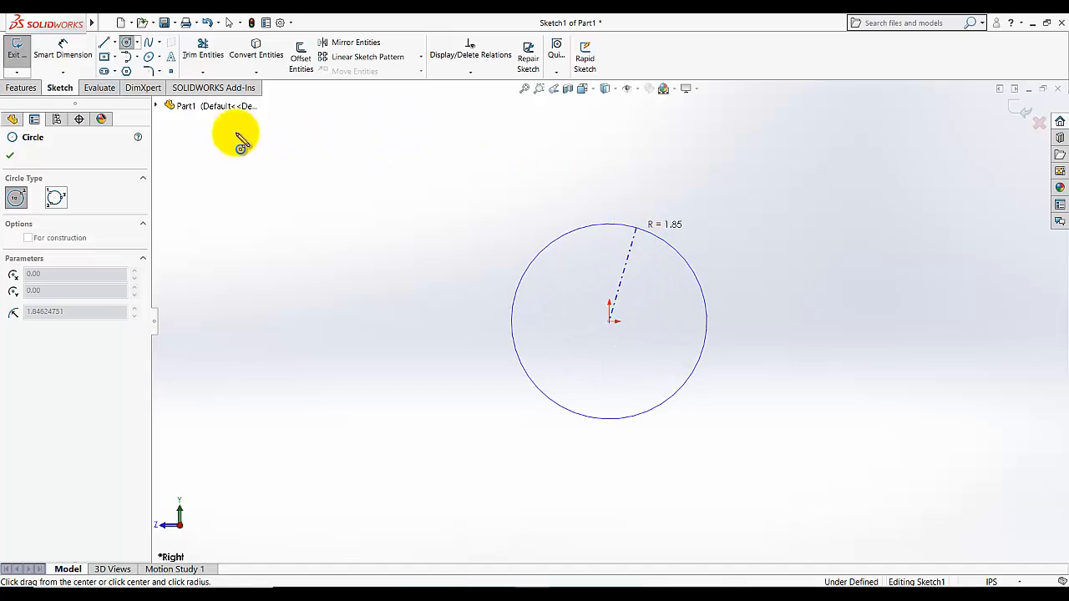
left_click(10, 157)
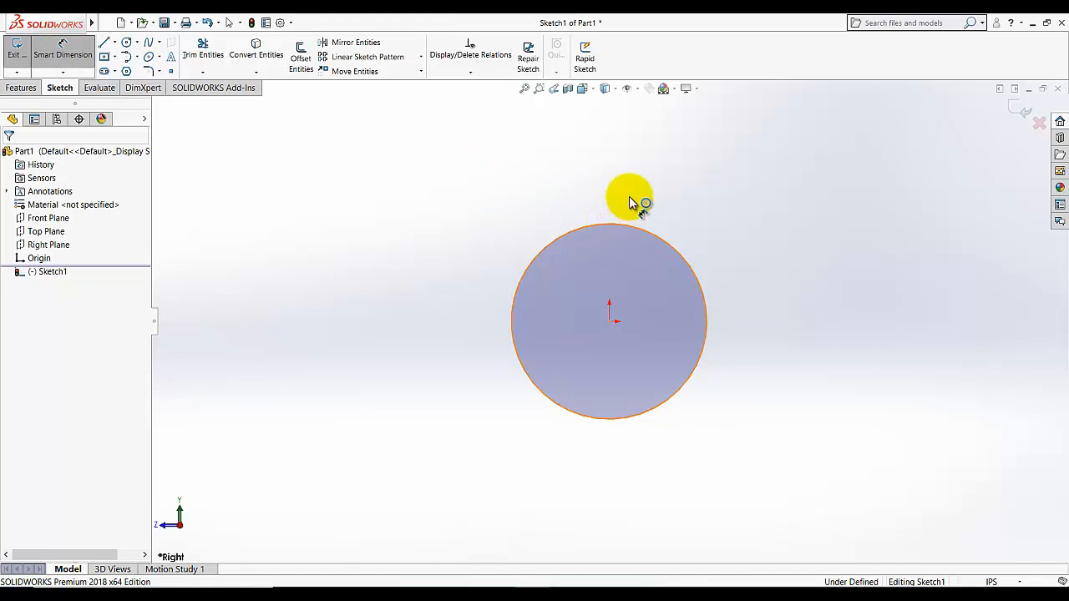
Step: Dimension the circle's diameter to 0.60 with no tolerance
left_click(631, 200)
type("0.6")
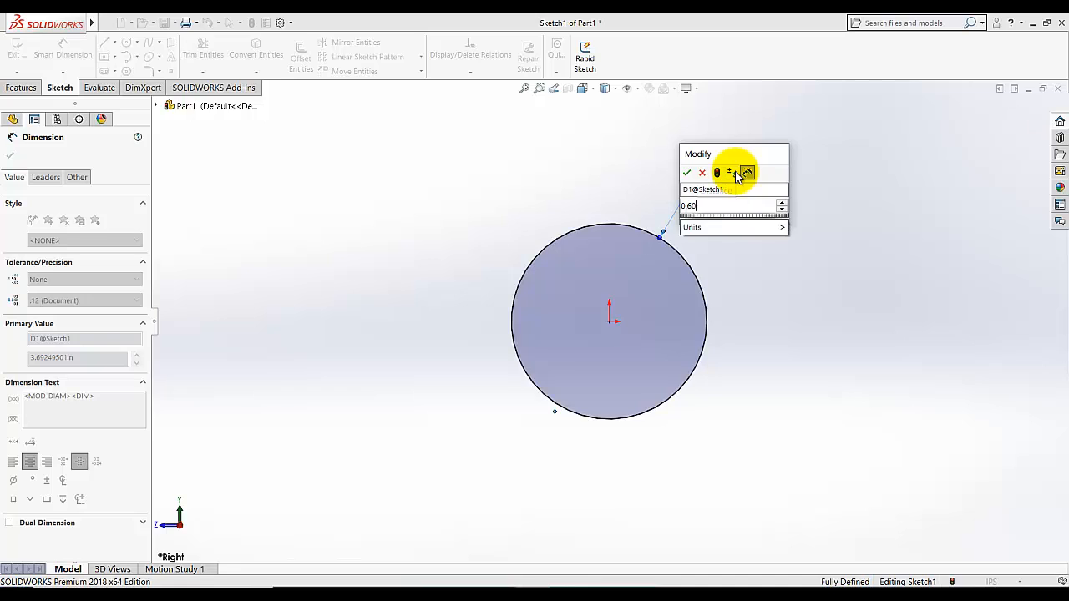
left_click(688, 172)
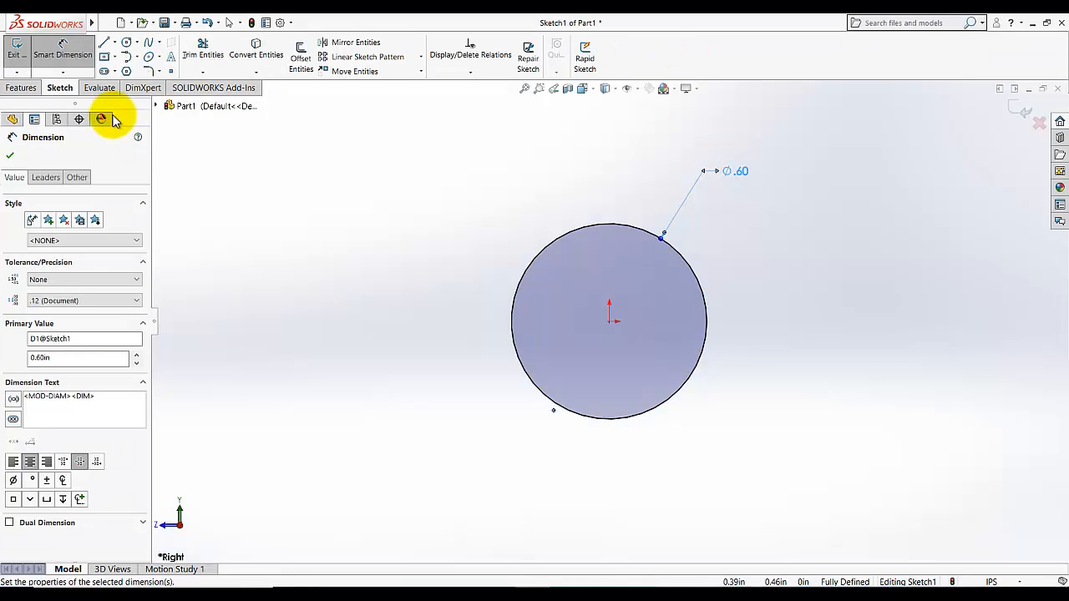
left_click(83, 279)
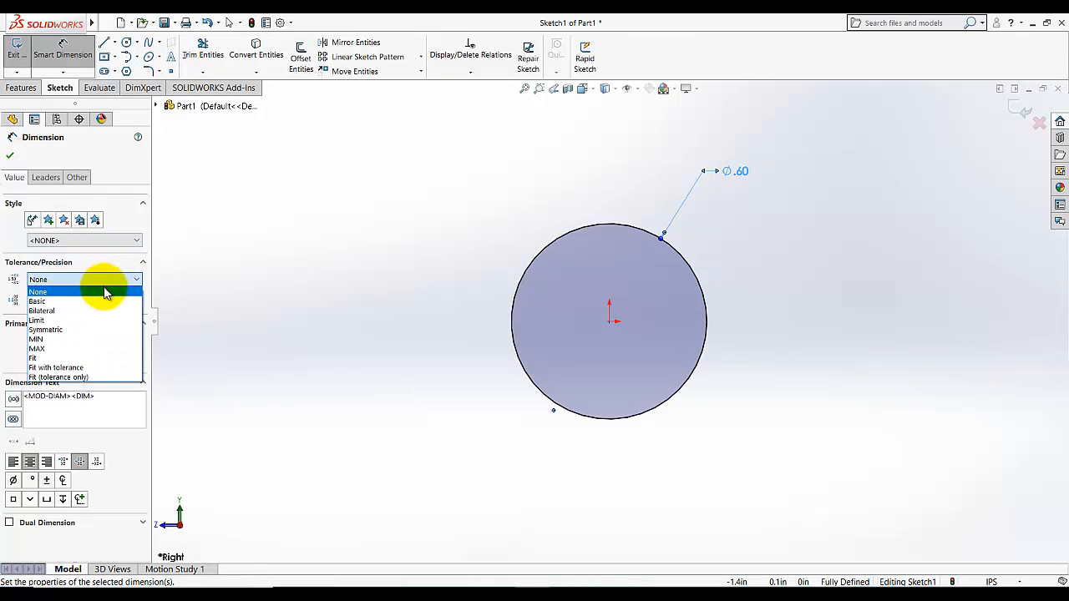
left_click(40, 311)
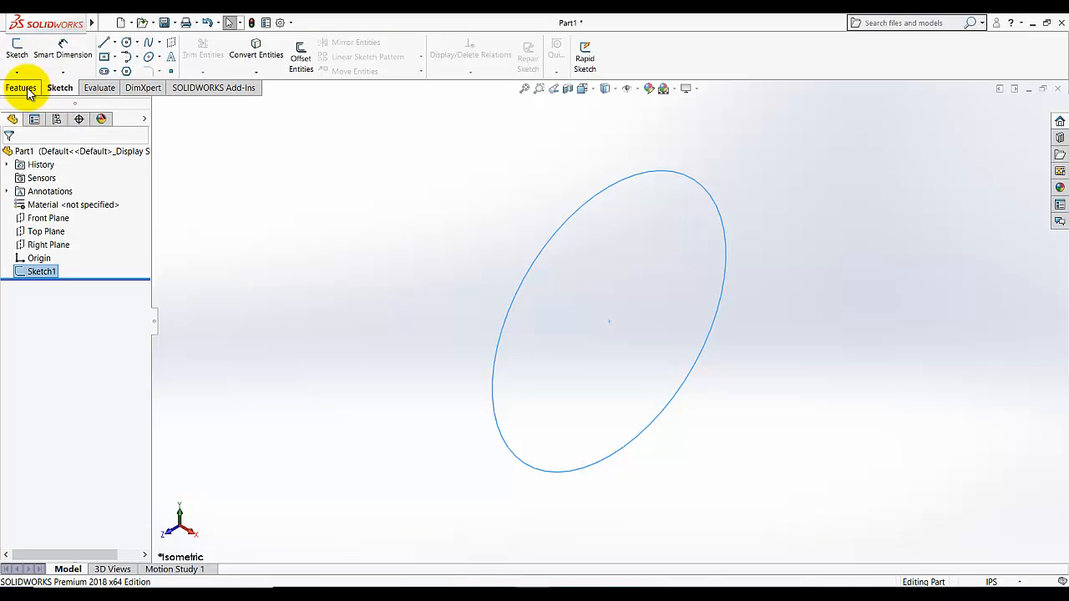
Step: Extrude the circle 6.50 in into the cylindrical shaft Boss-Extrude1
left_click(22, 87)
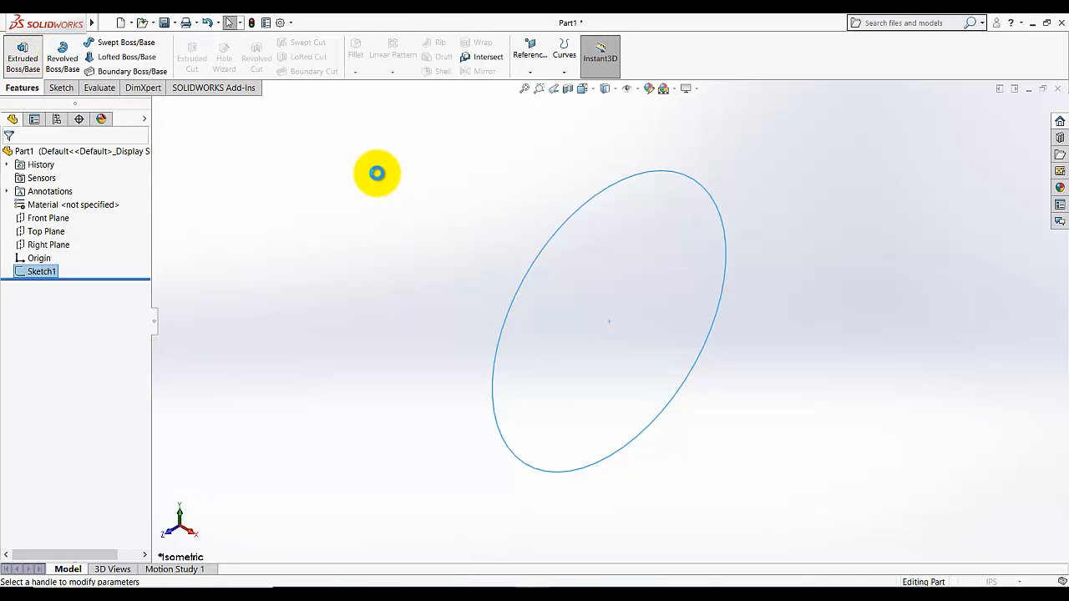
left_click(23, 57)
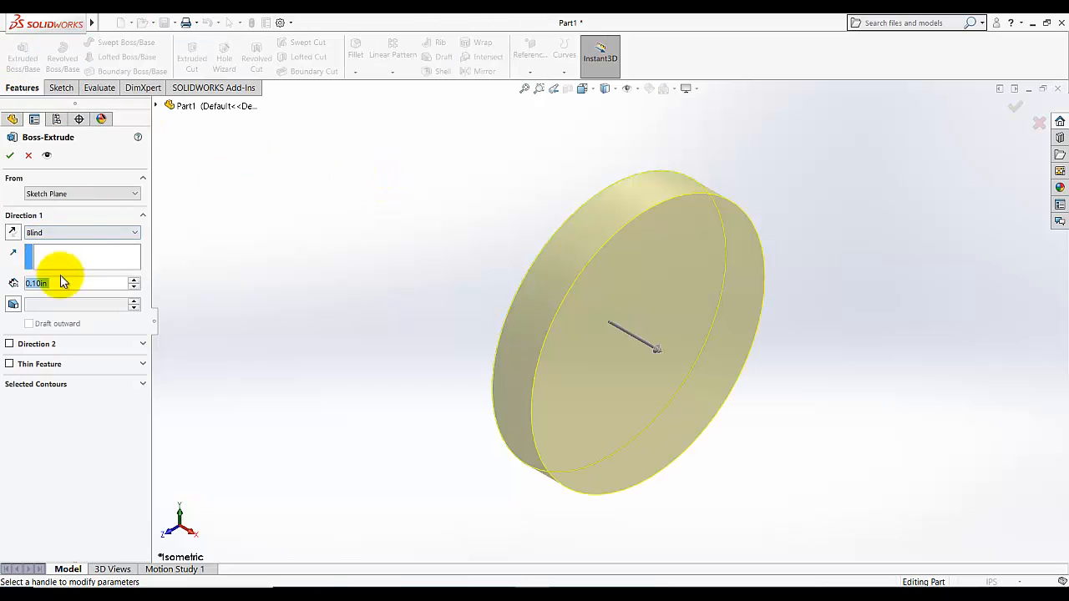
mouse_move(47, 287)
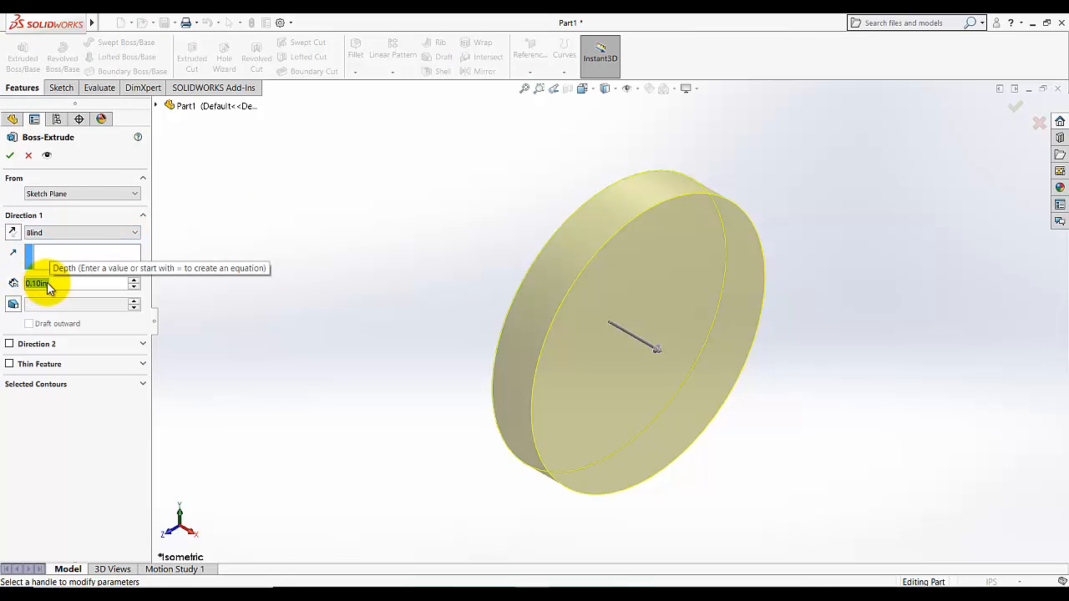
type("6.50")
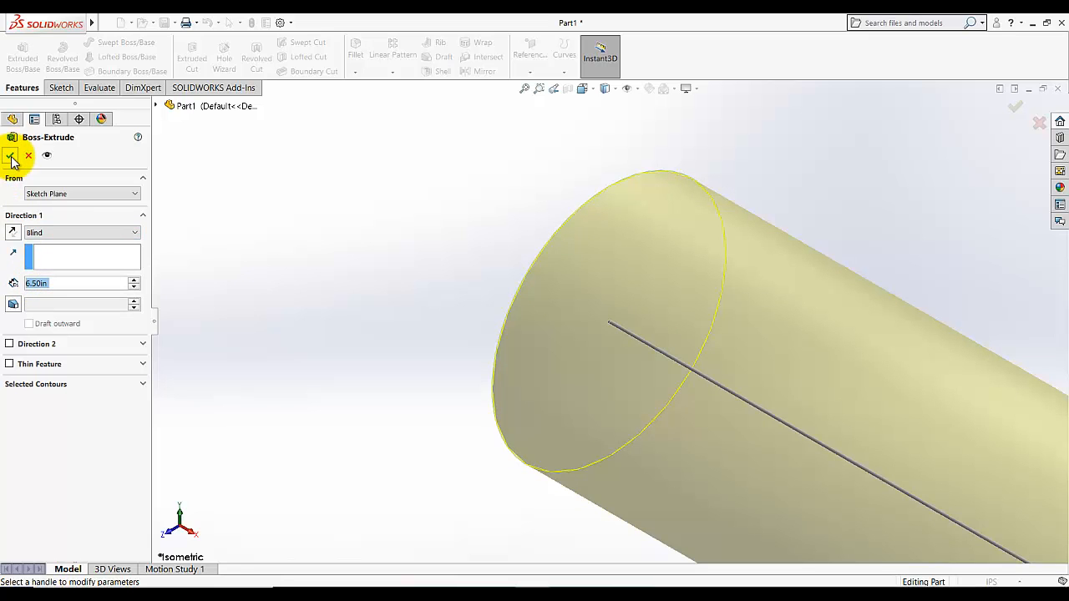
left_click(12, 155)
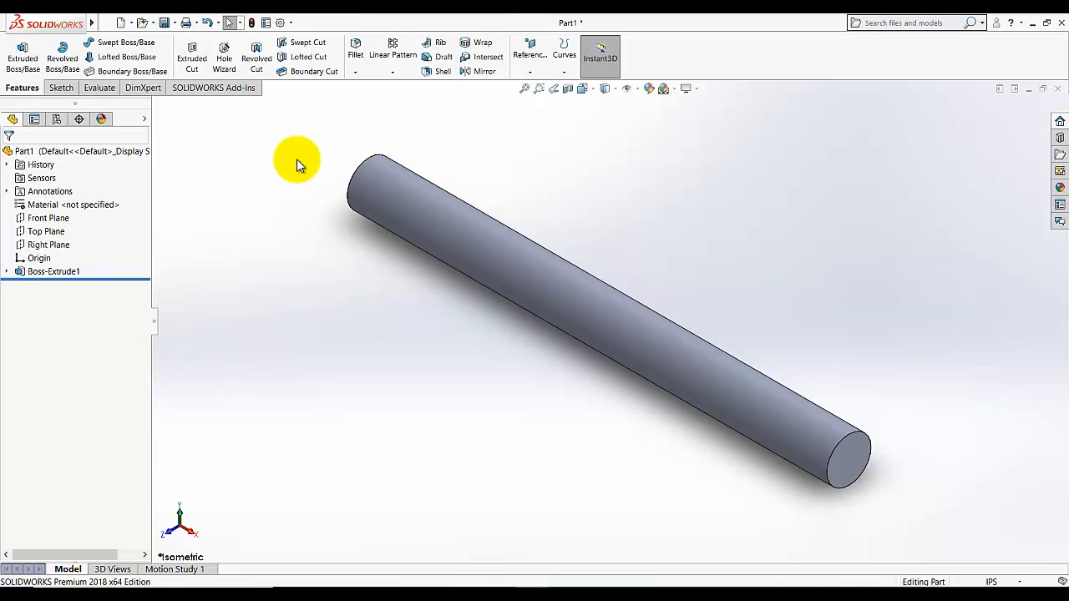
mouse_move(300, 159)
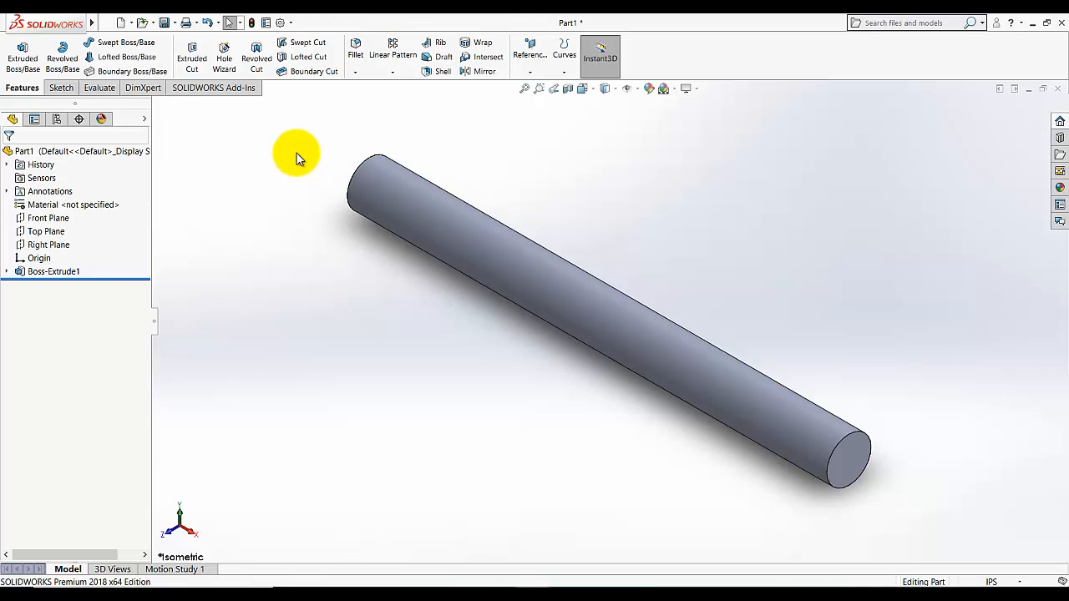
mouse_move(276, 159)
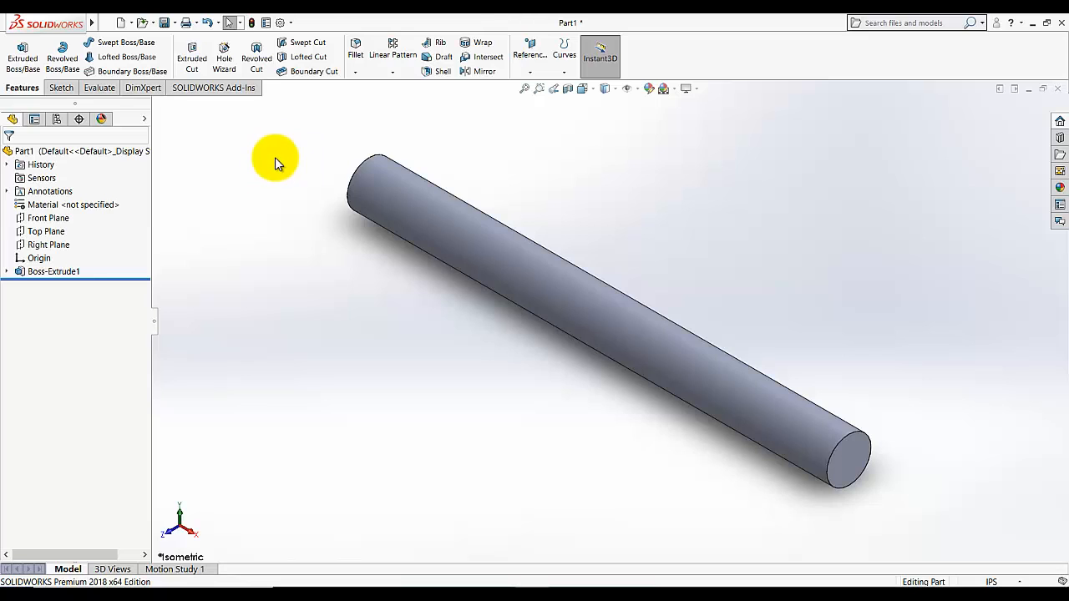
Step: Start a new sketch on the Front Plane viewed normal to it
left_click(46, 217)
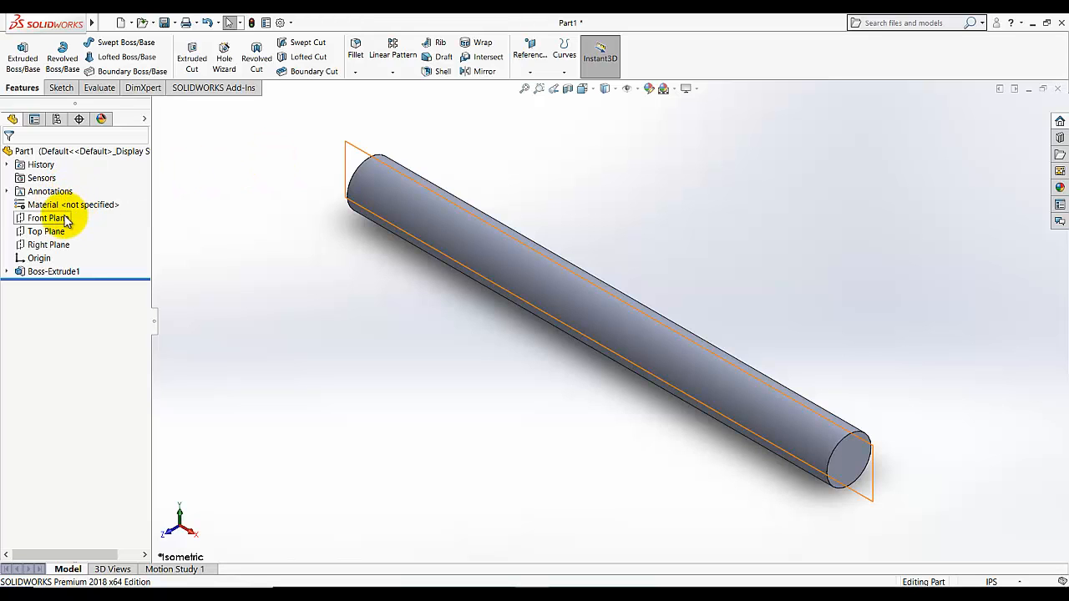
left_click(47, 218)
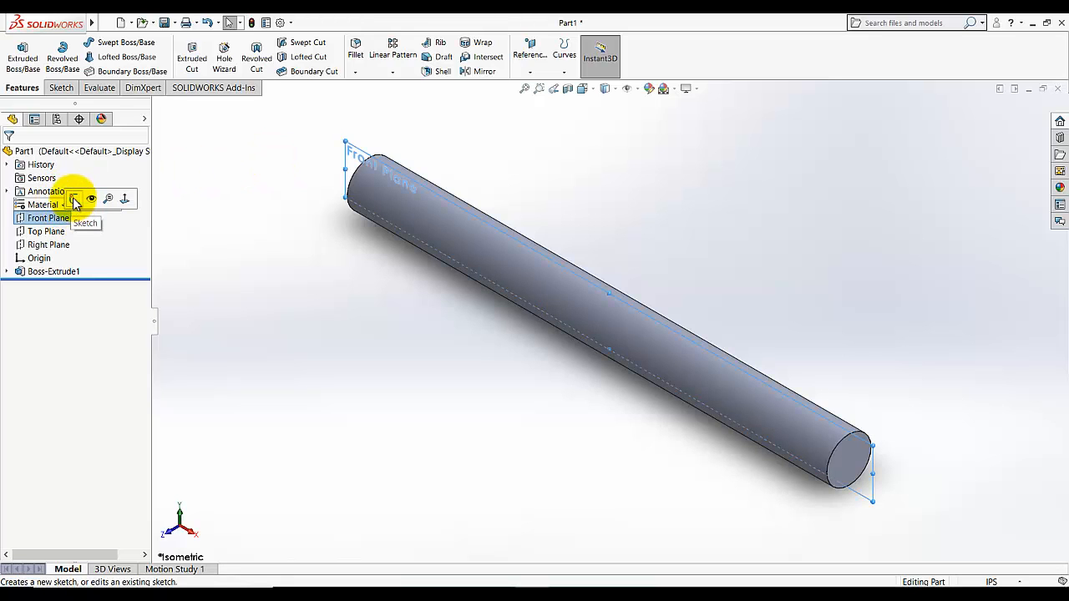
left_click(74, 199)
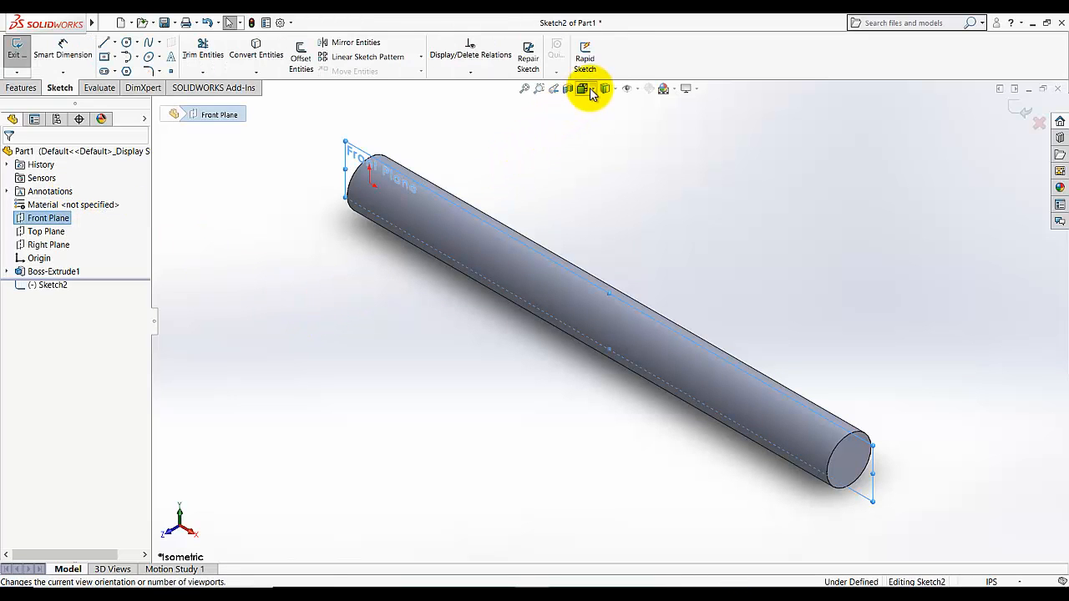
left_click(581, 89)
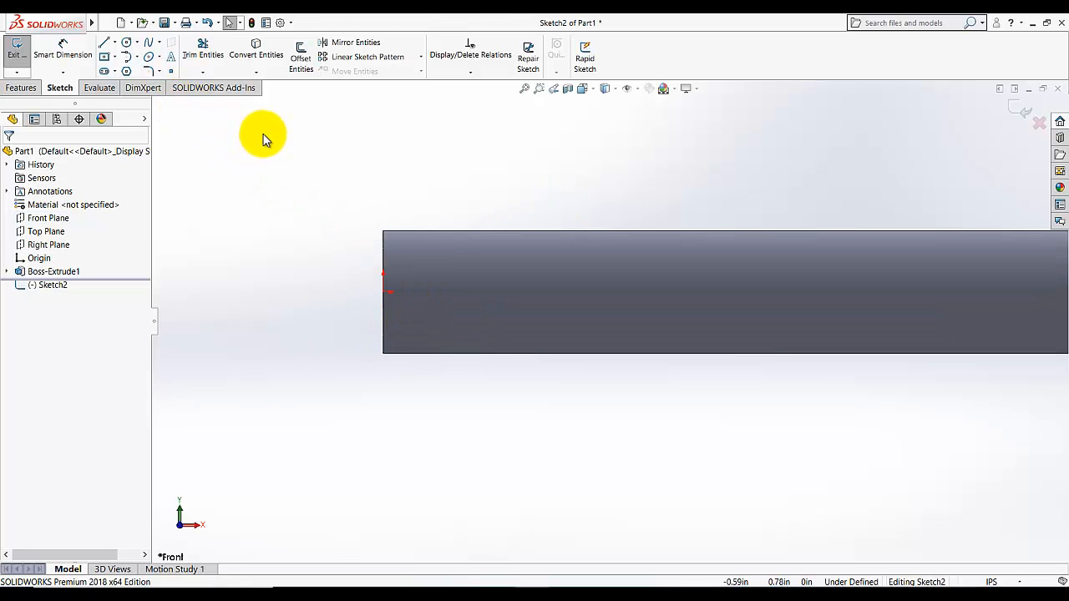
Step: Draw a small corner rectangle at the shaft's top edge near its left end
left_click(103, 57)
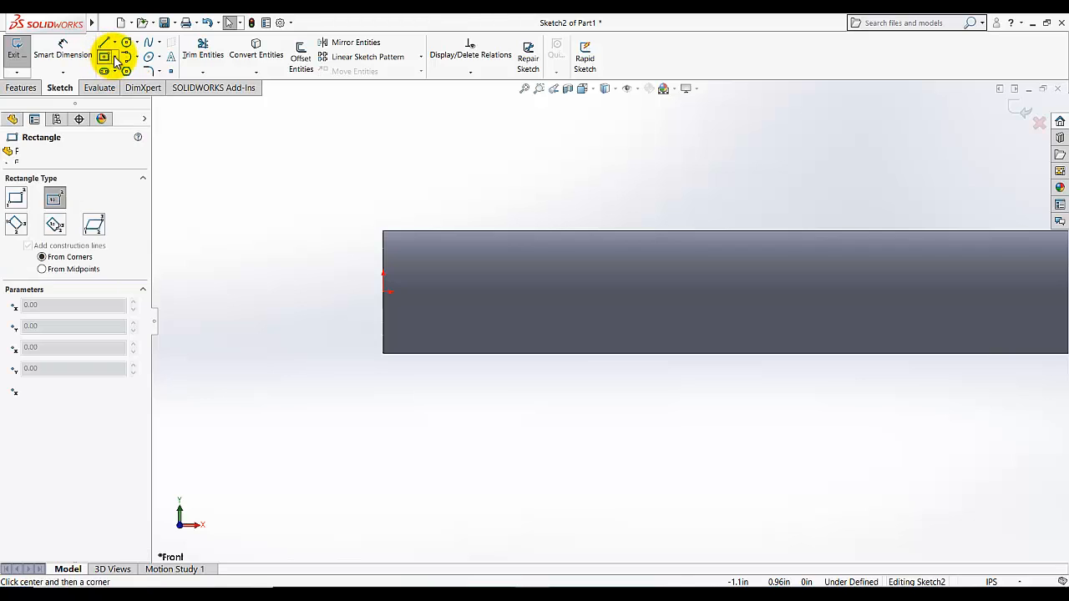
left_click(137, 57)
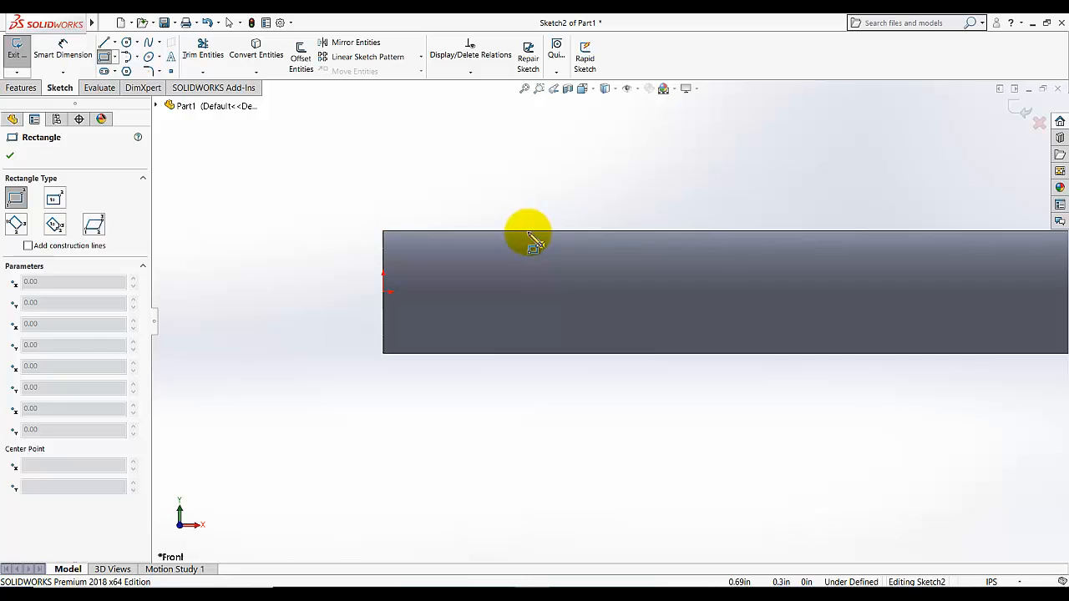
left_click_drag(524, 231, 591, 278)
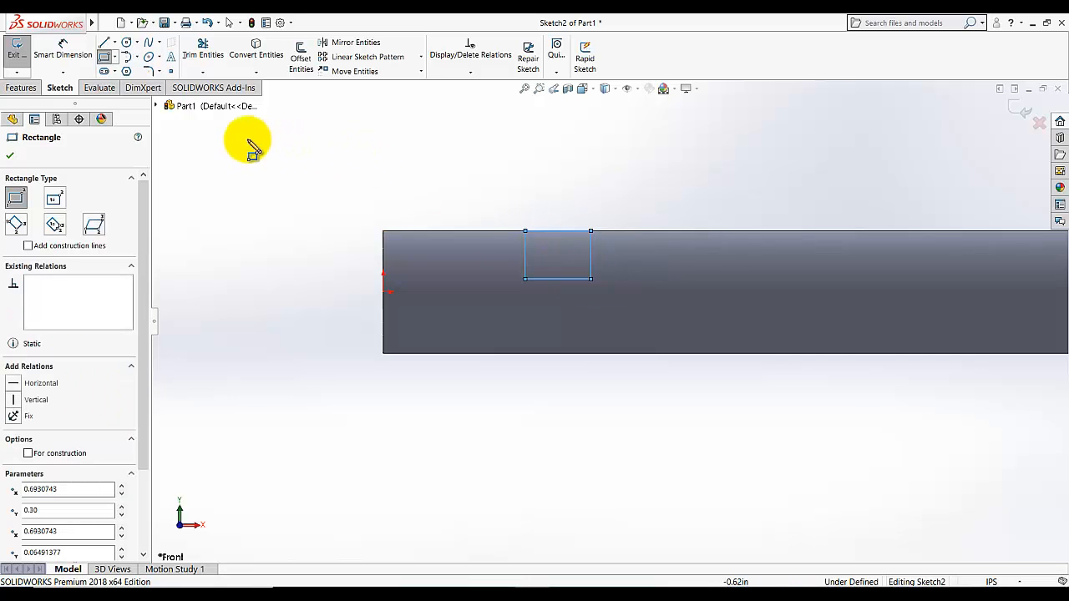
Step: Dimension the groove rectangle 0.50 from the shaft's end and 0.06 wide by 0.06 deep
left_click(63, 53)
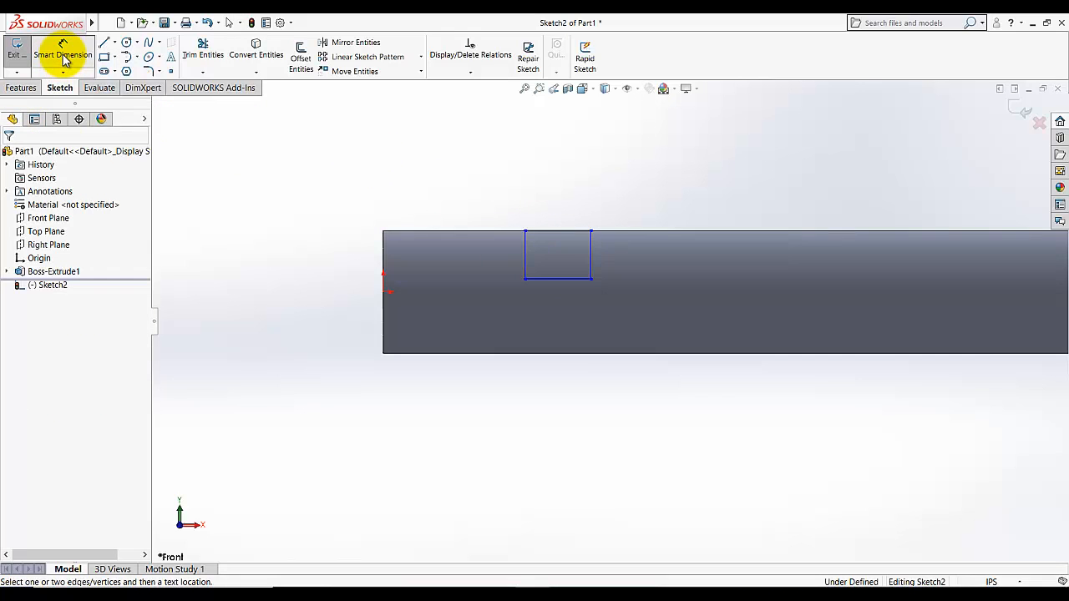
mouse_move(80, 61)
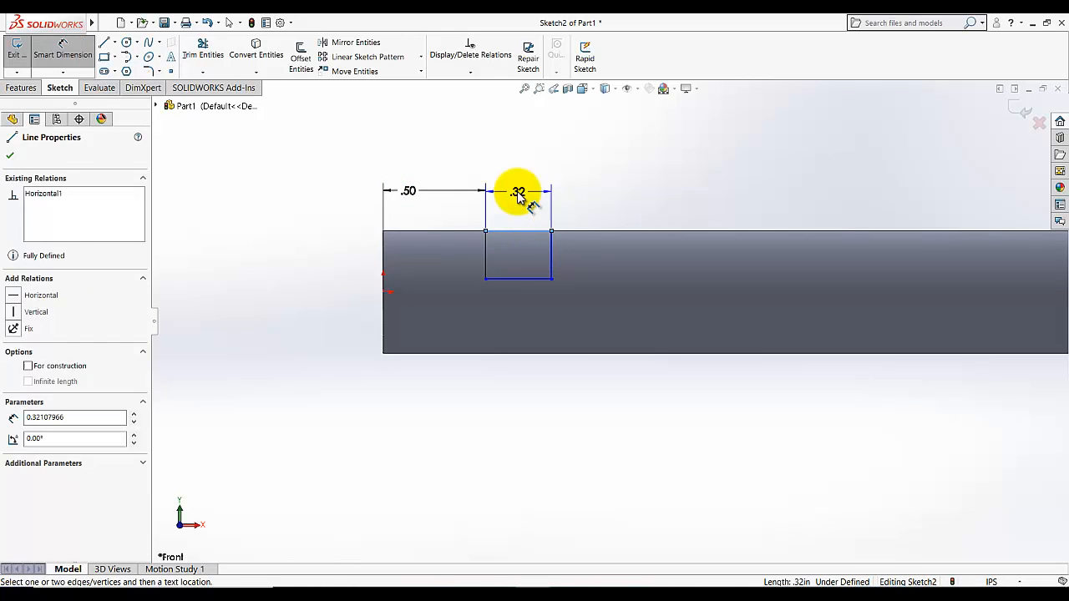
double_click(518, 192)
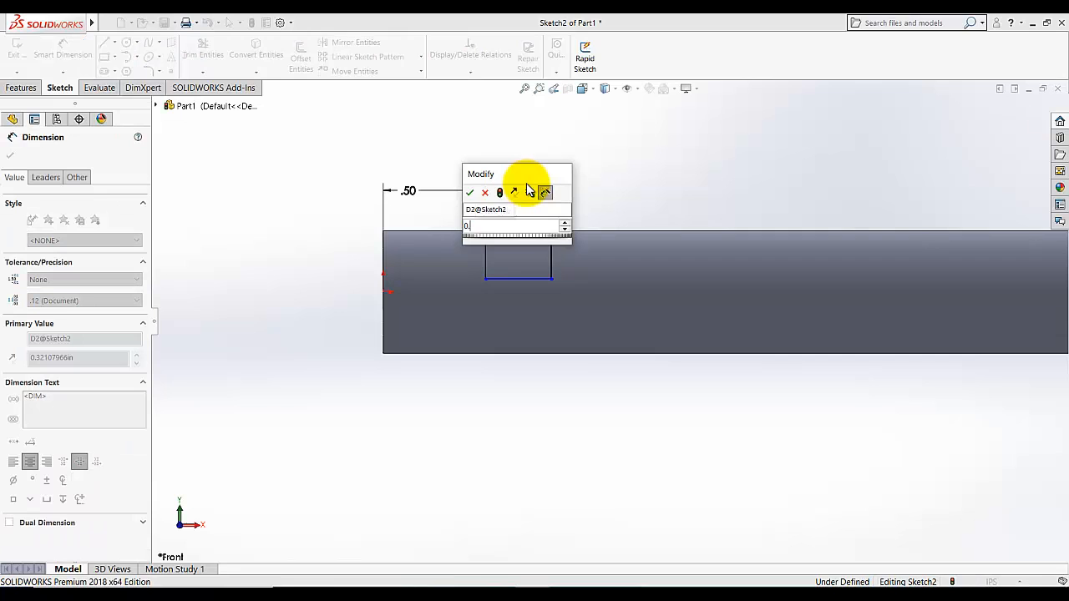
left_click(471, 192)
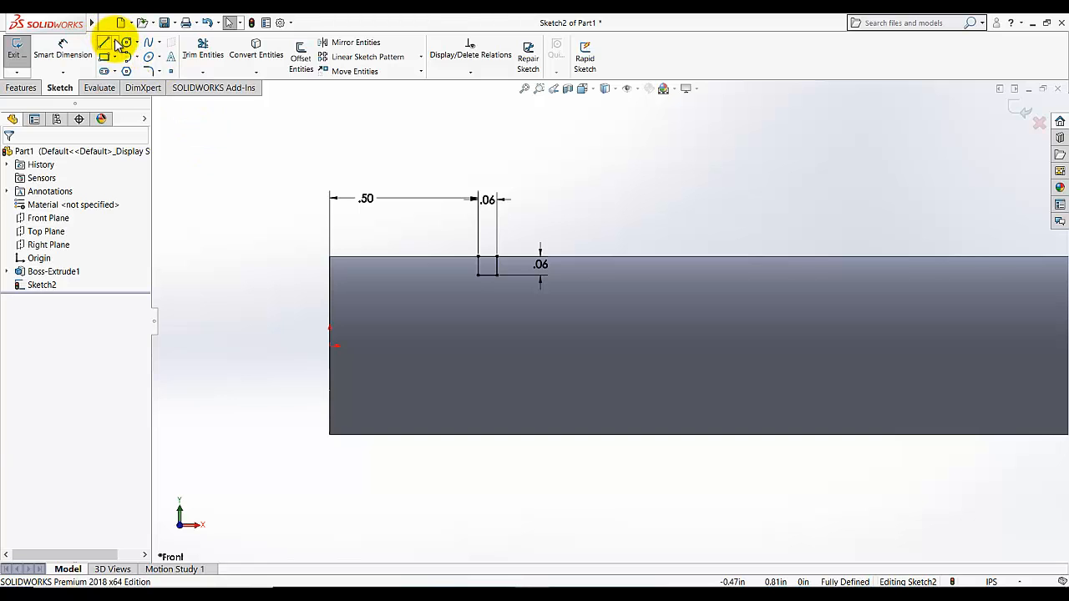
Step: Draw a construction centerline along the shaft's axis to serve as the revolve axis
left_click(103, 42)
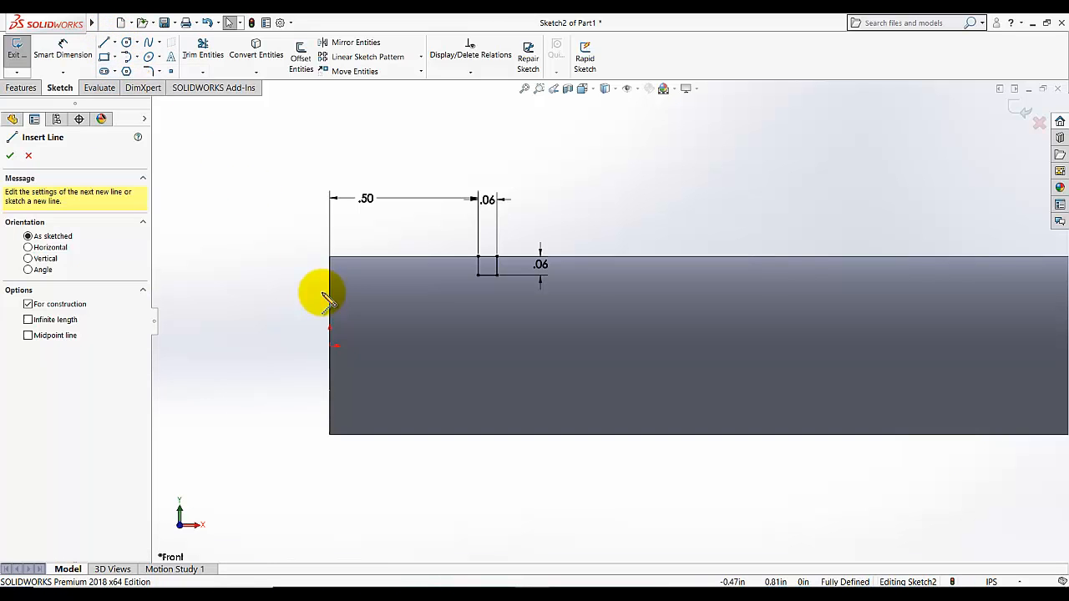
left_click_drag(331, 344, 565, 326)
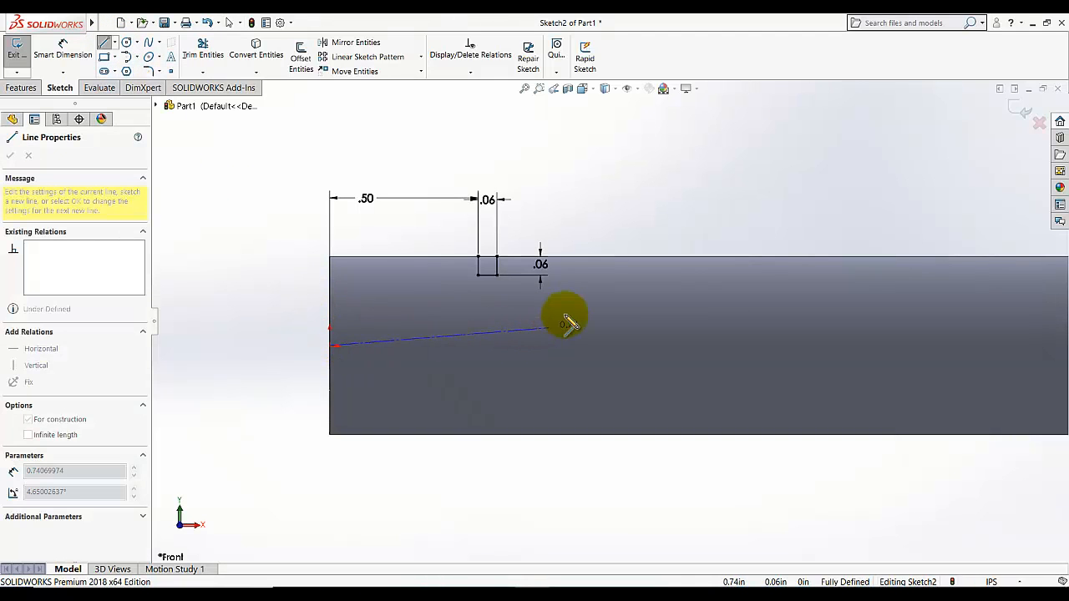
left_click_drag(568, 326, 698, 351)
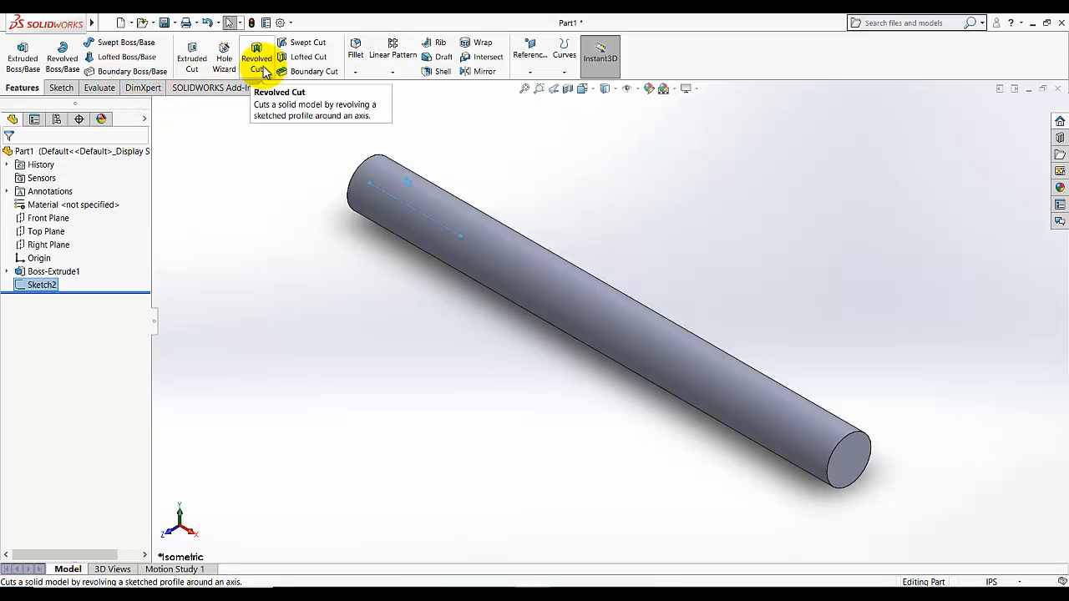
Step: Revolve-cut the groove profile 360 degrees about the axis line, creating Cut-Revolve1
left_click(257, 57)
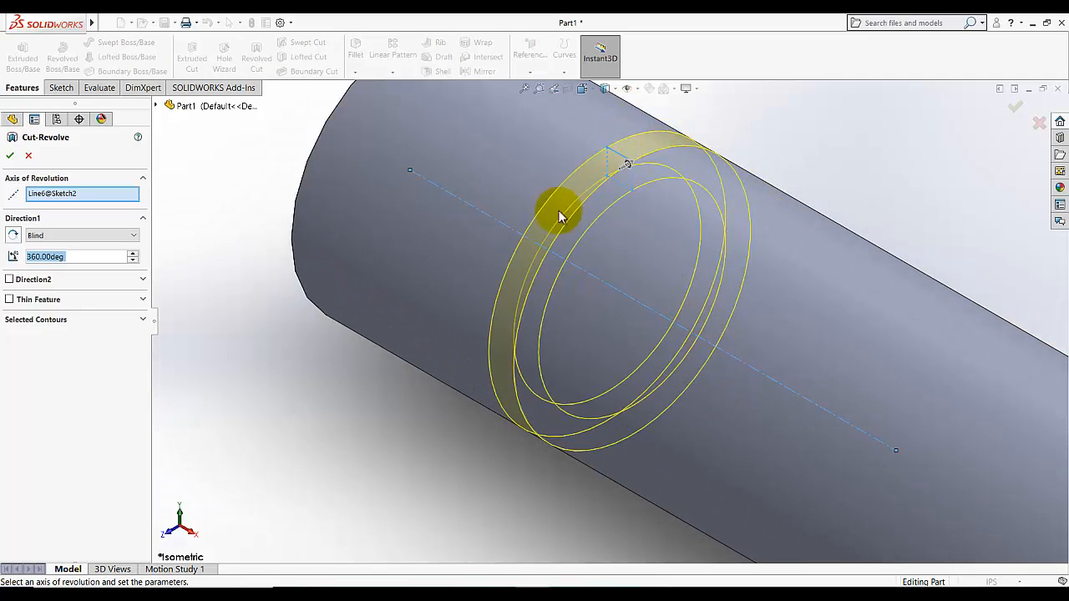
mouse_move(658, 153)
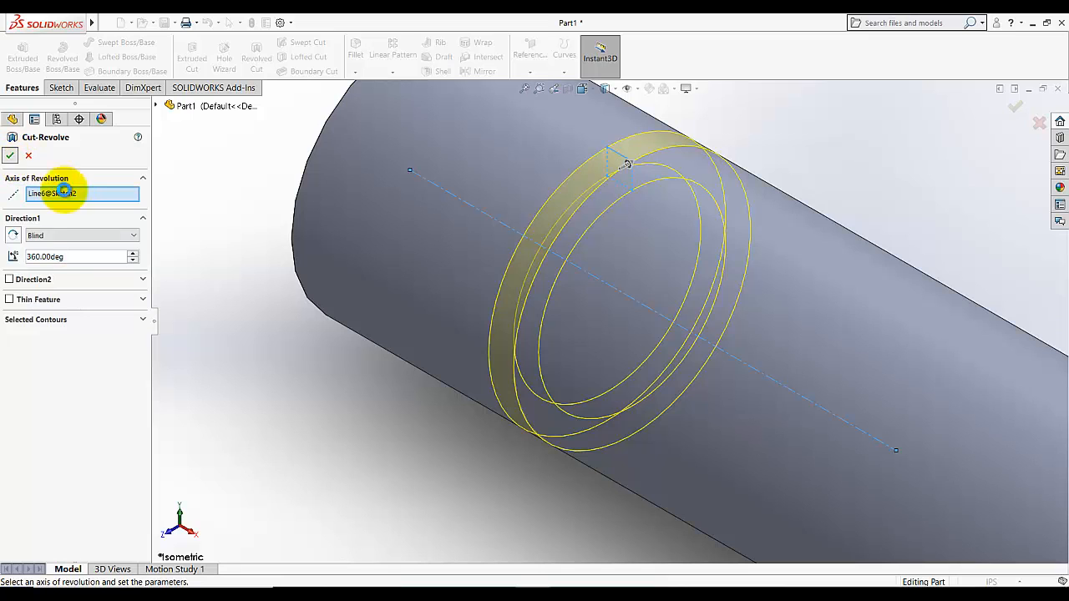
left_click(10, 155)
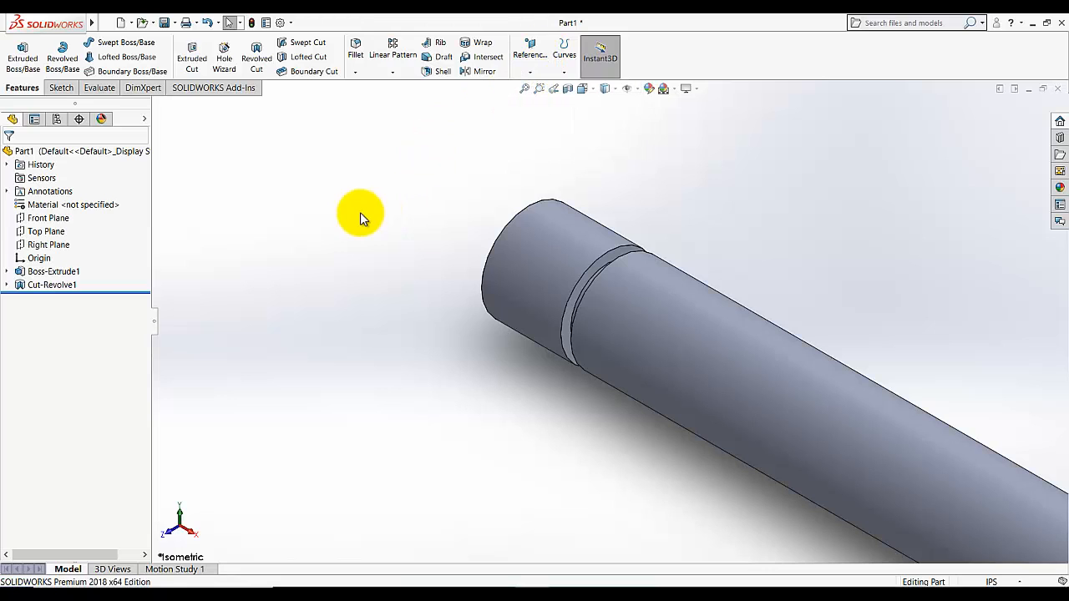
mouse_move(349, 211)
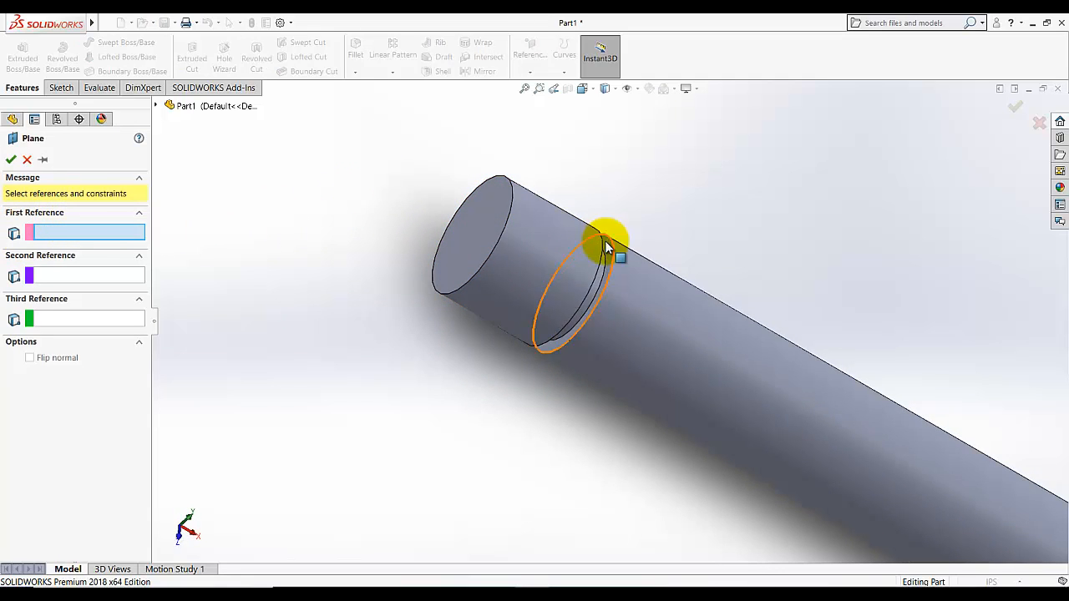
mouse_move(617, 266)
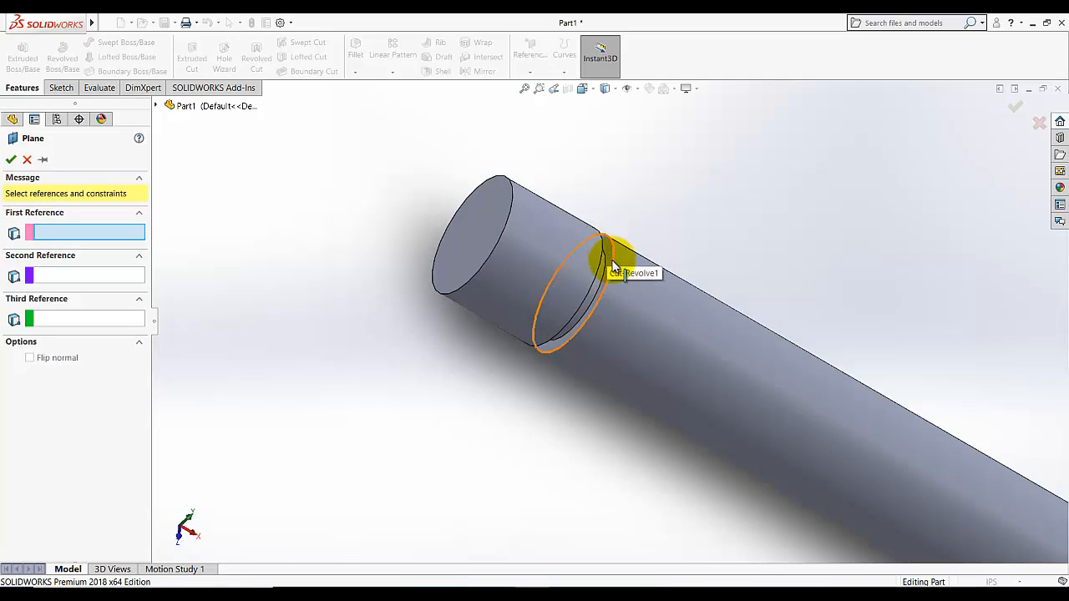
Step: Create Plane1 offset 5 in from the groove face toward the shaft's far end
left_click(614, 259)
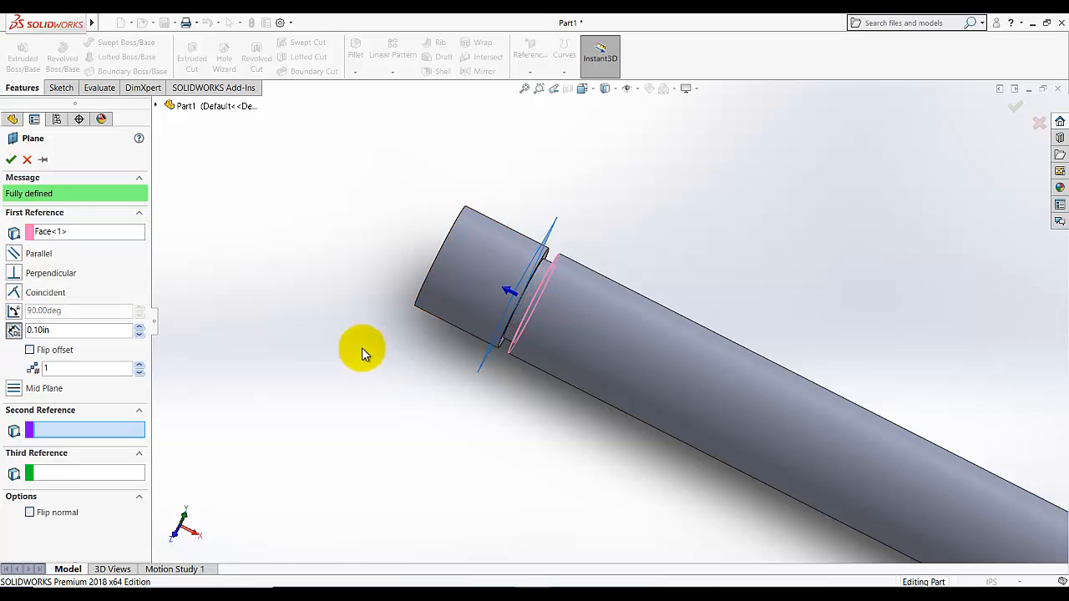
mouse_move(77, 251)
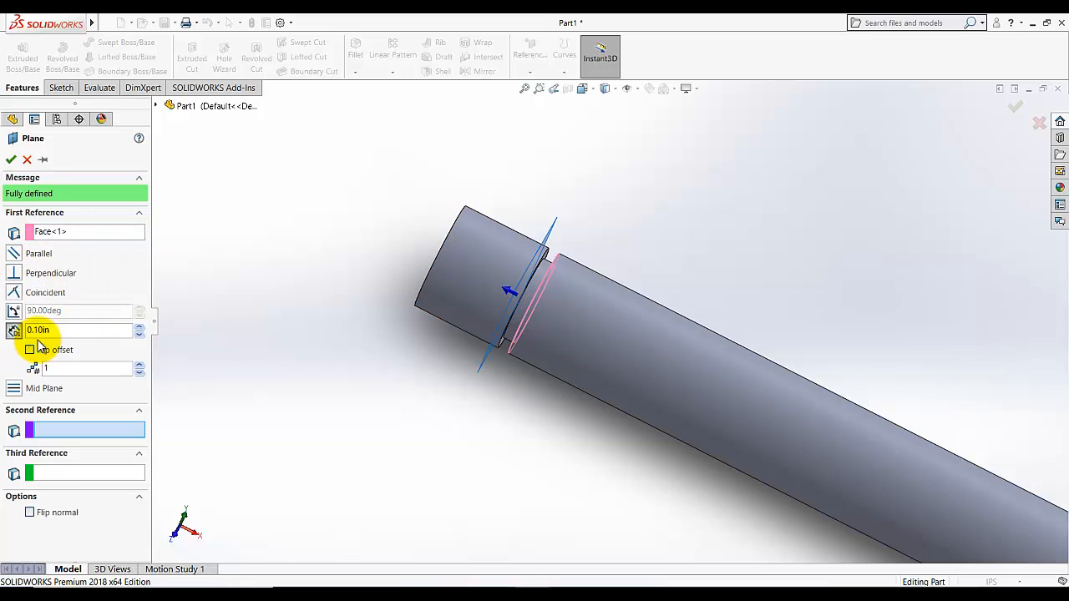
left_click(81, 330)
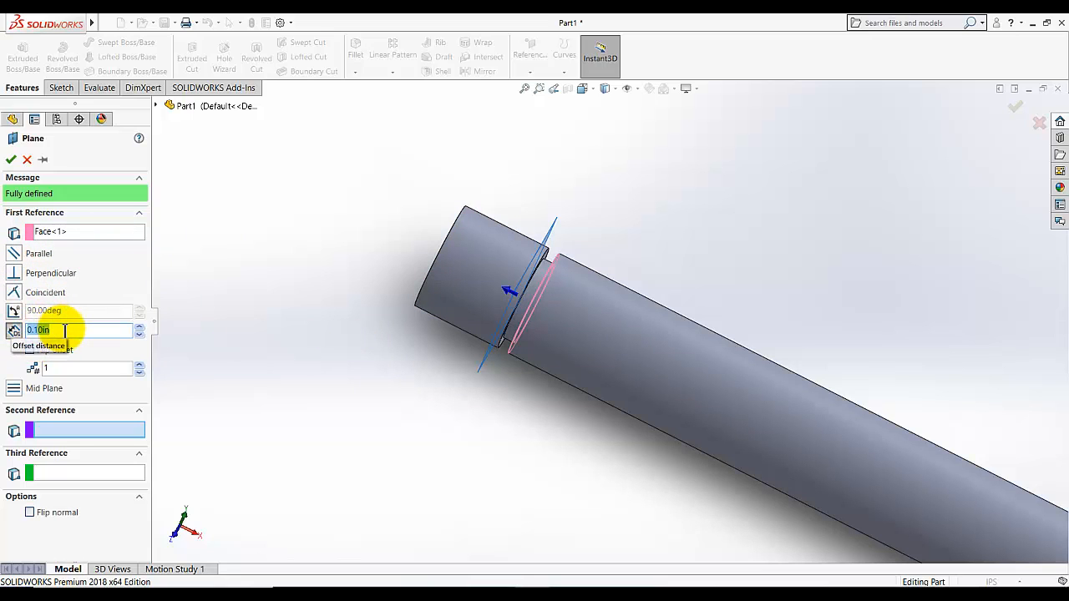
type("5.")
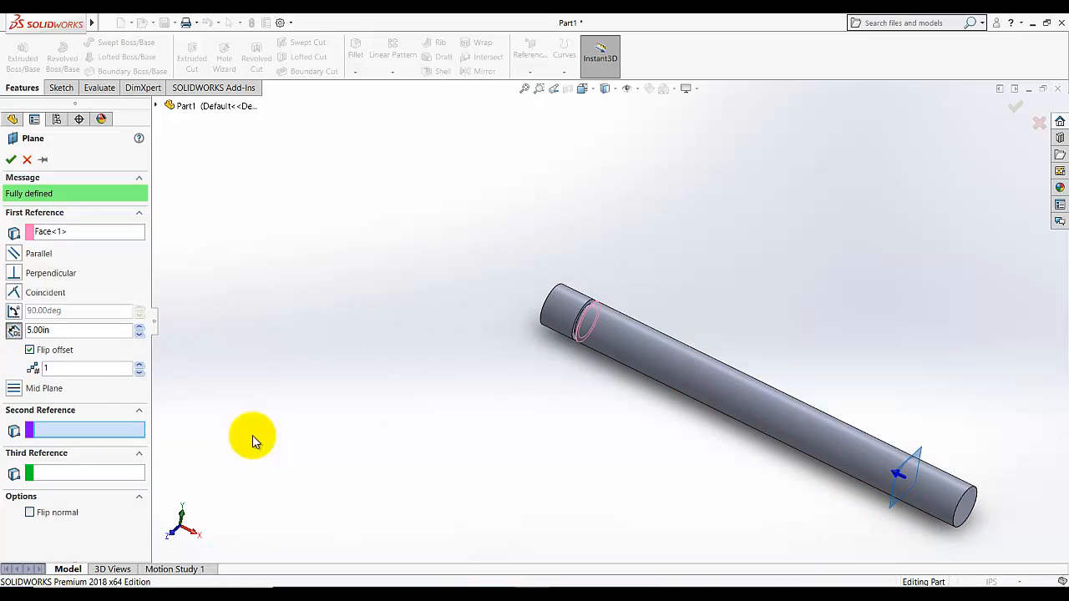
left_click(30, 351)
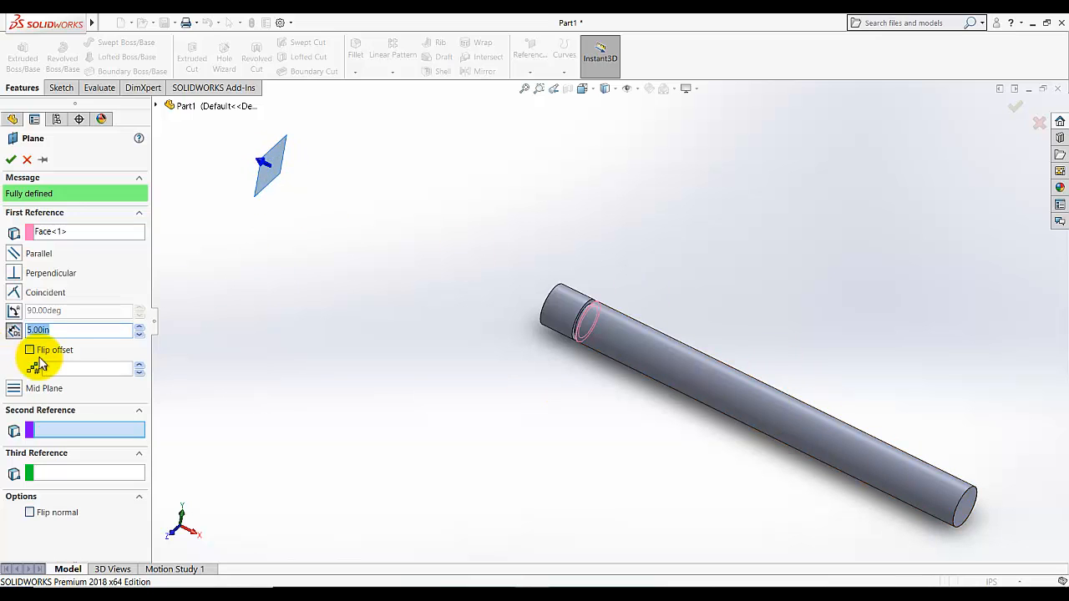
left_click(30, 351)
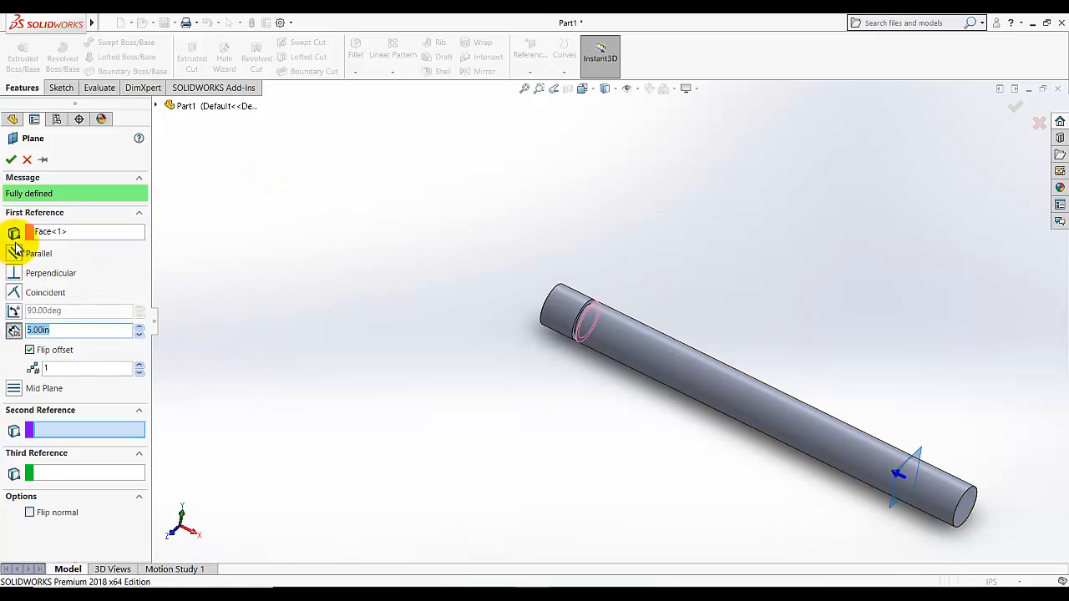
left_click(10, 160)
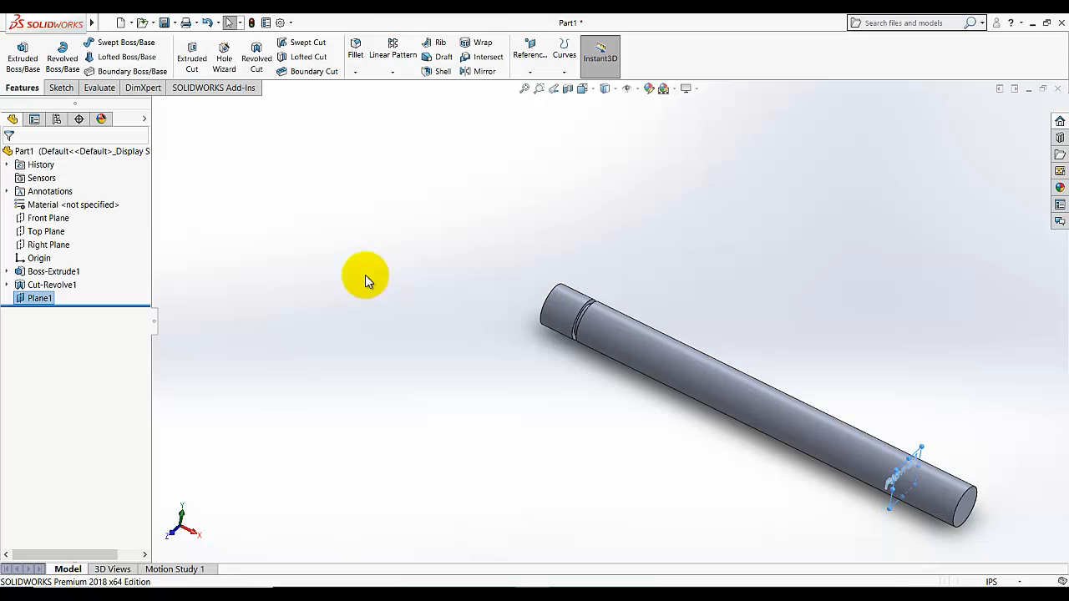
mouse_move(577, 377)
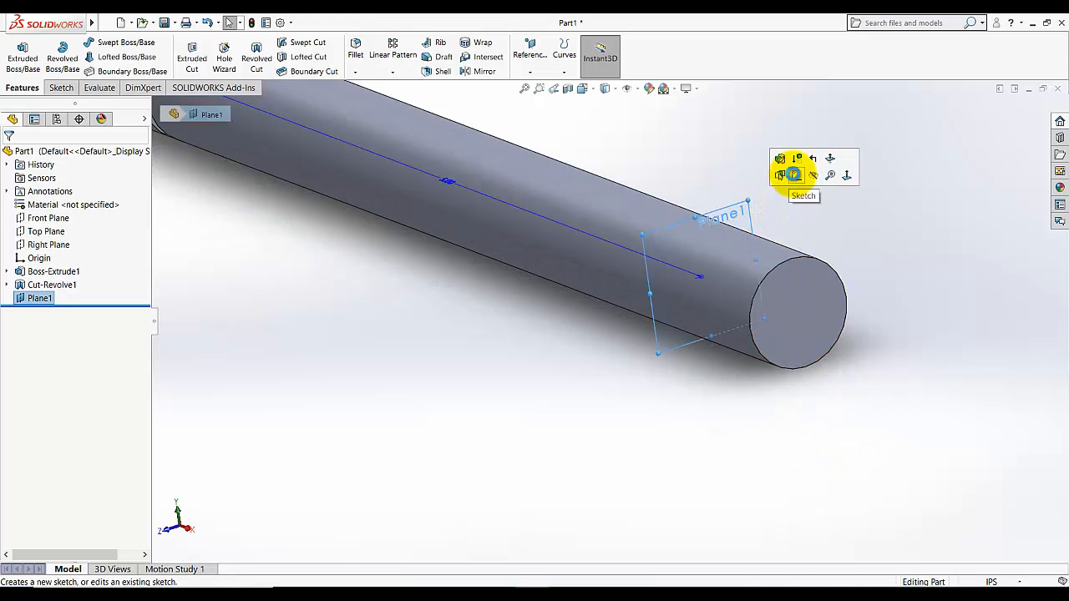
Step: Open a new empty Sketch3 on Plane1
left_click(794, 175)
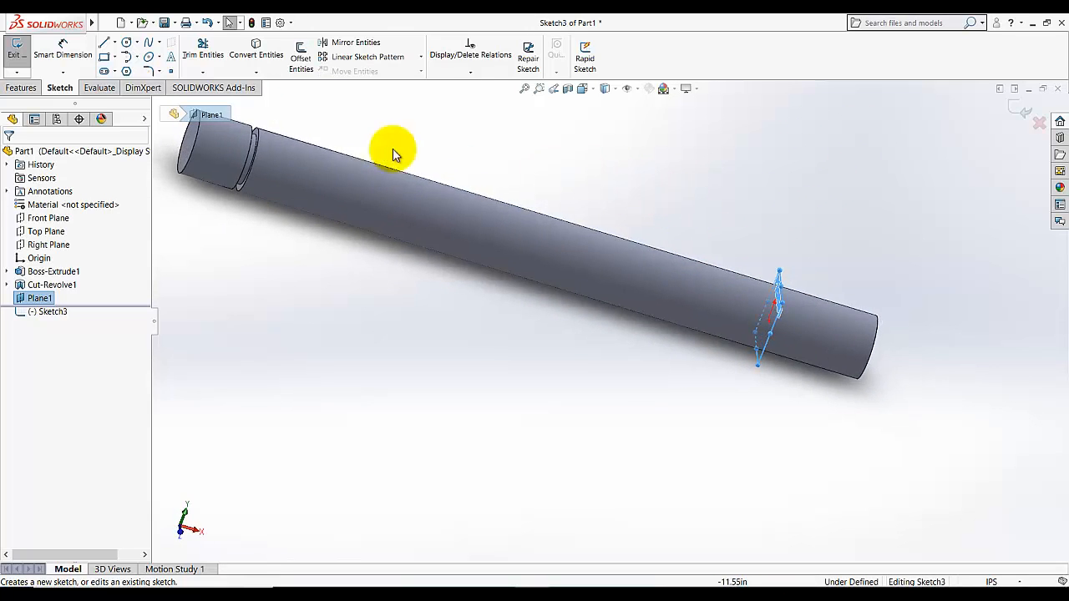
mouse_move(782, 321)
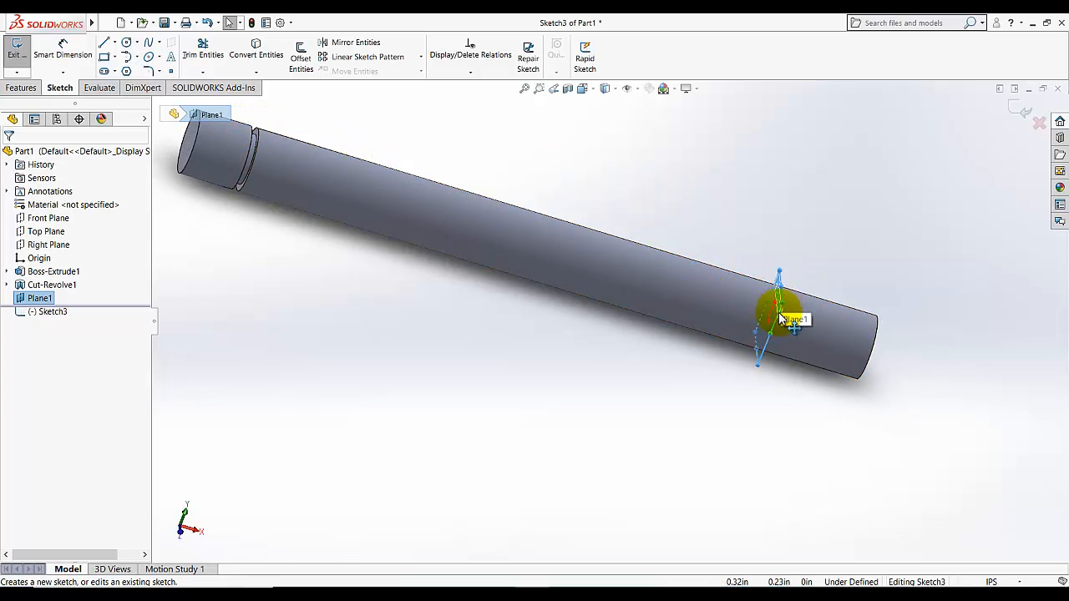
mouse_move(504, 147)
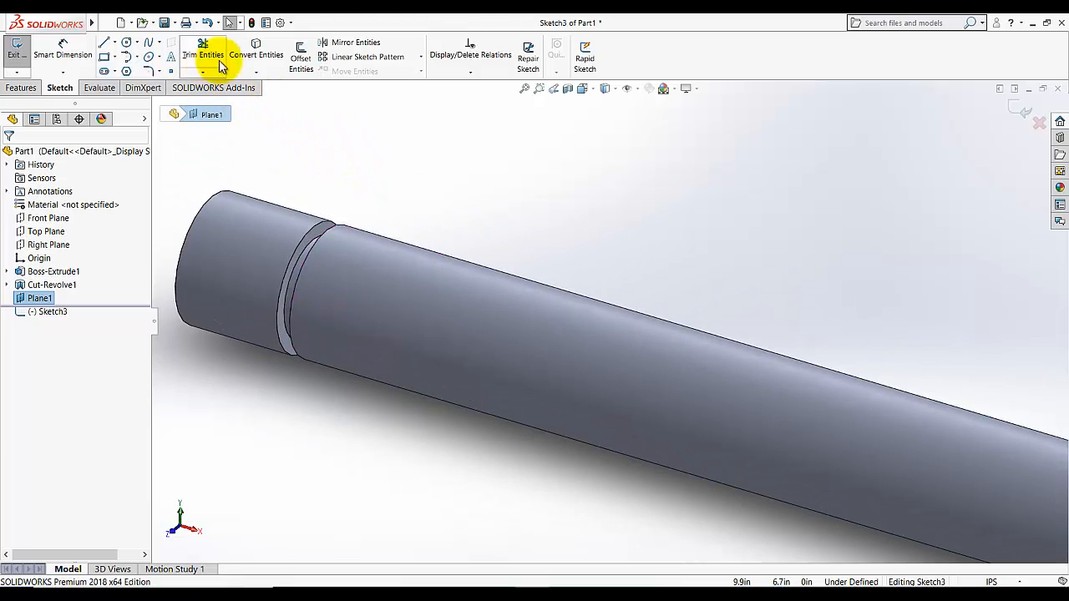
Step: Convert the two groove edges into concentric circles in Sketch3 and close it
left_click(257, 54)
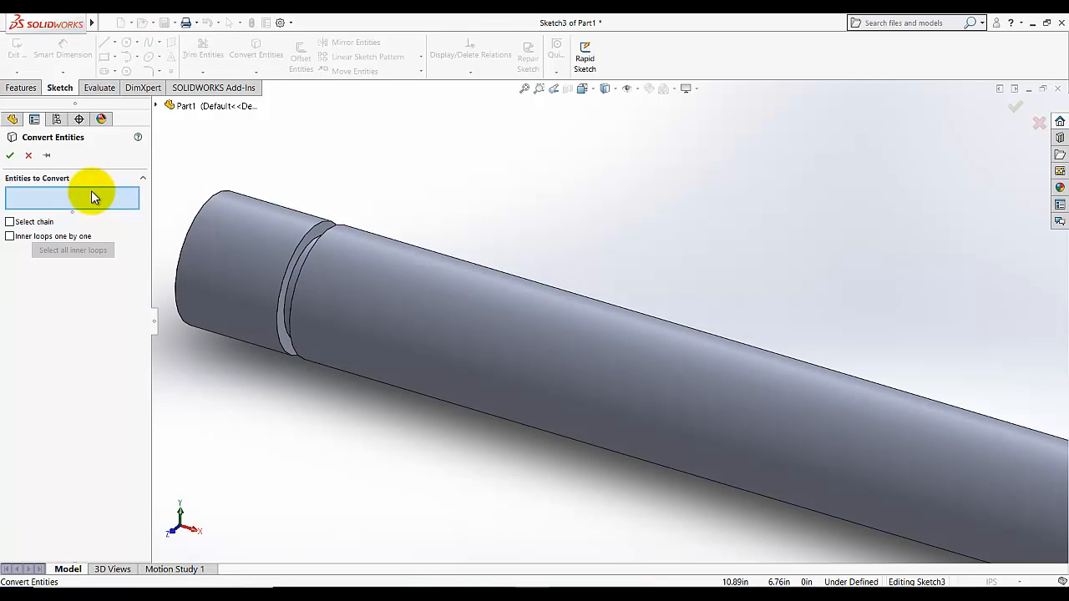
left_click(320, 226)
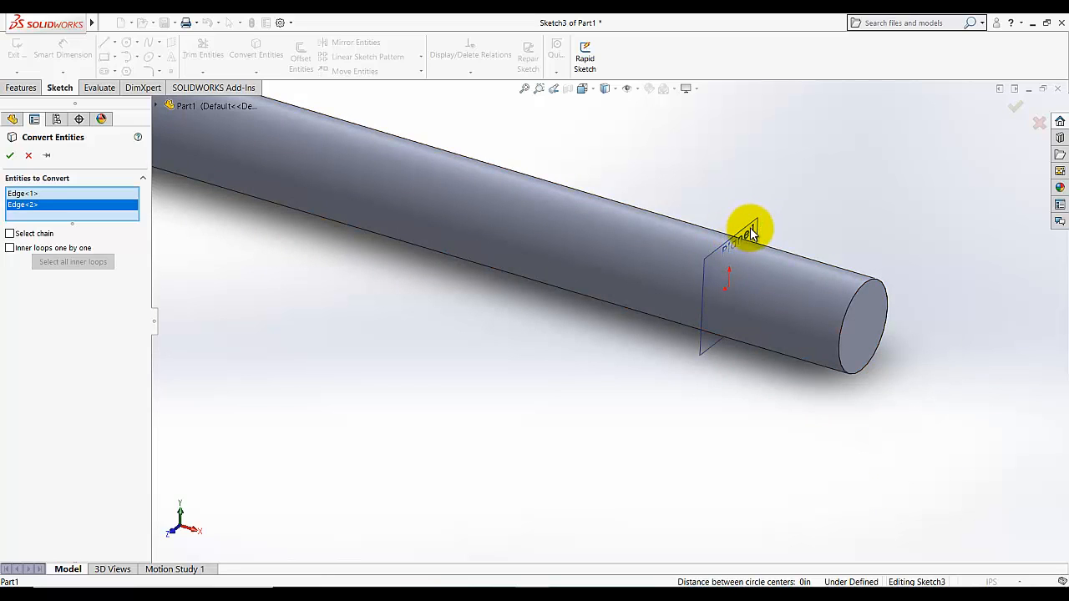
mouse_move(752, 225)
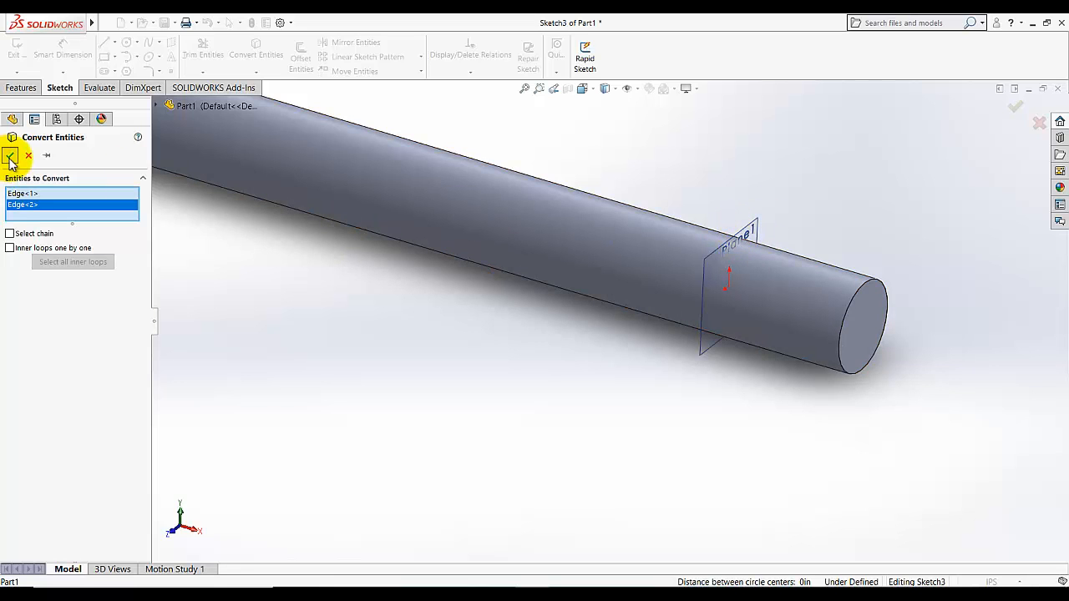
left_click(12, 155)
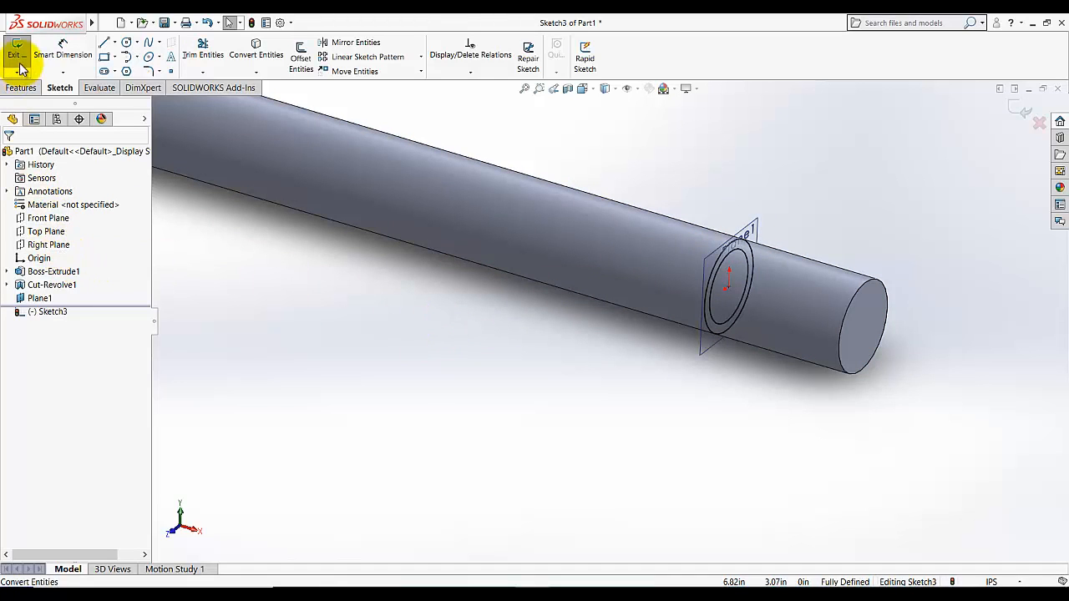
left_click(17, 54)
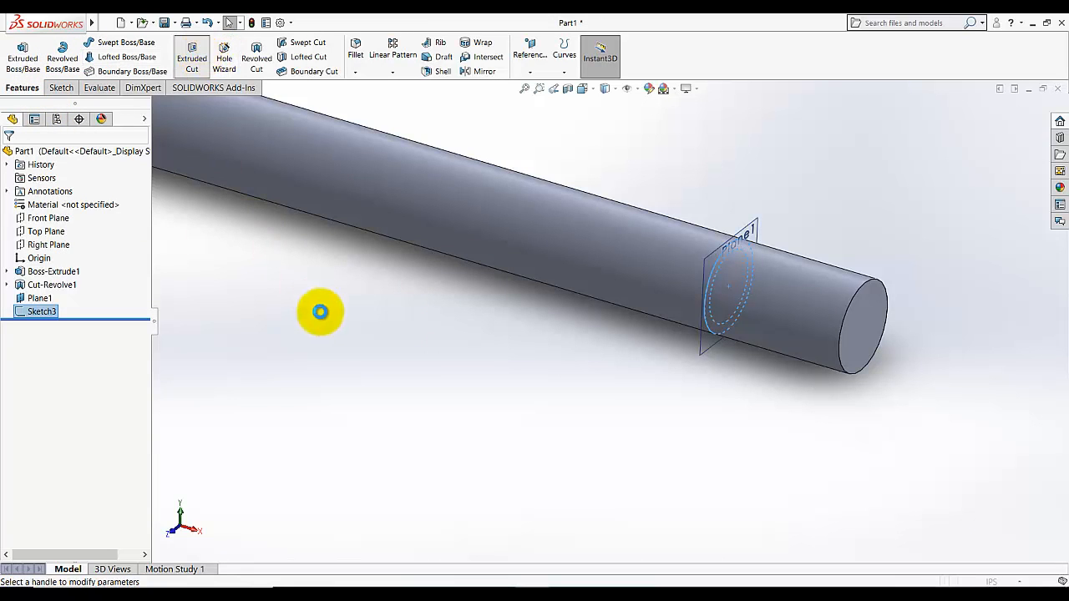
Step: Cut the projected Sketch3 groove into the shaft near the other end as Cut-Extrude1
left_click(191, 57)
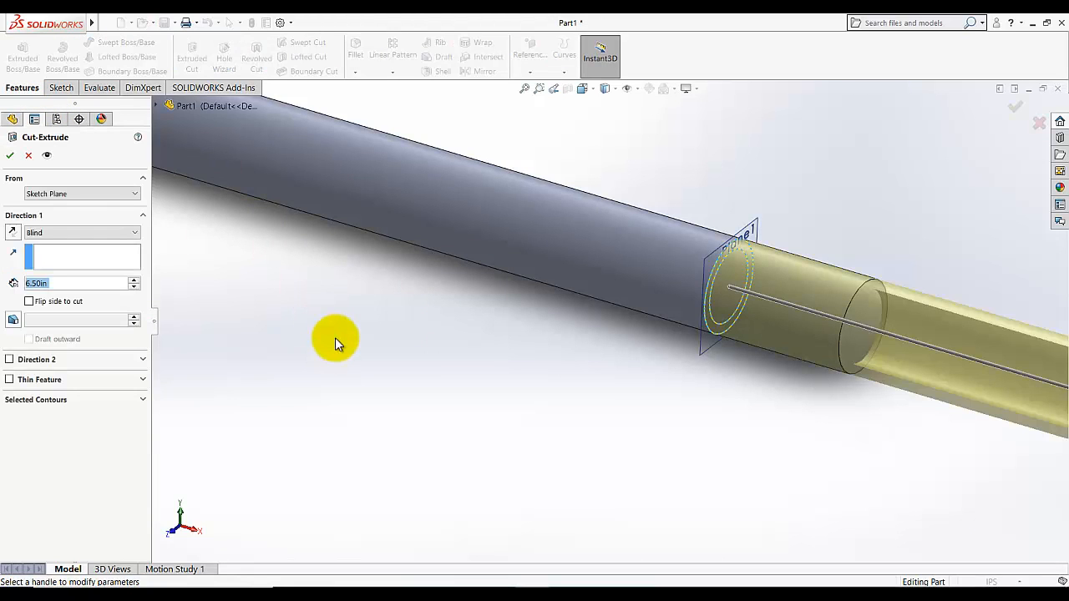
mouse_move(110, 224)
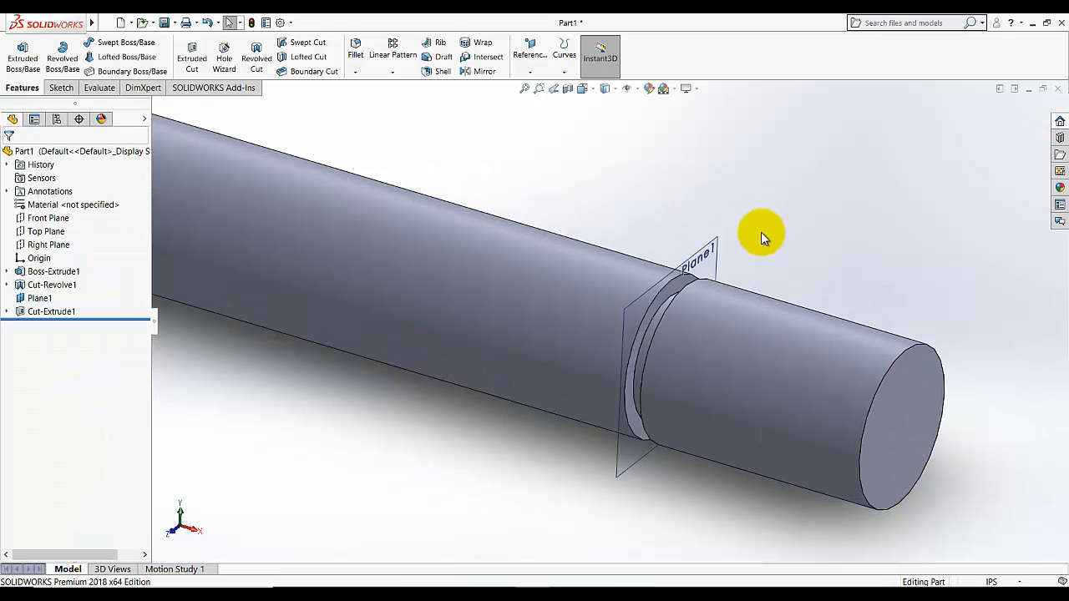
left_click(693, 259)
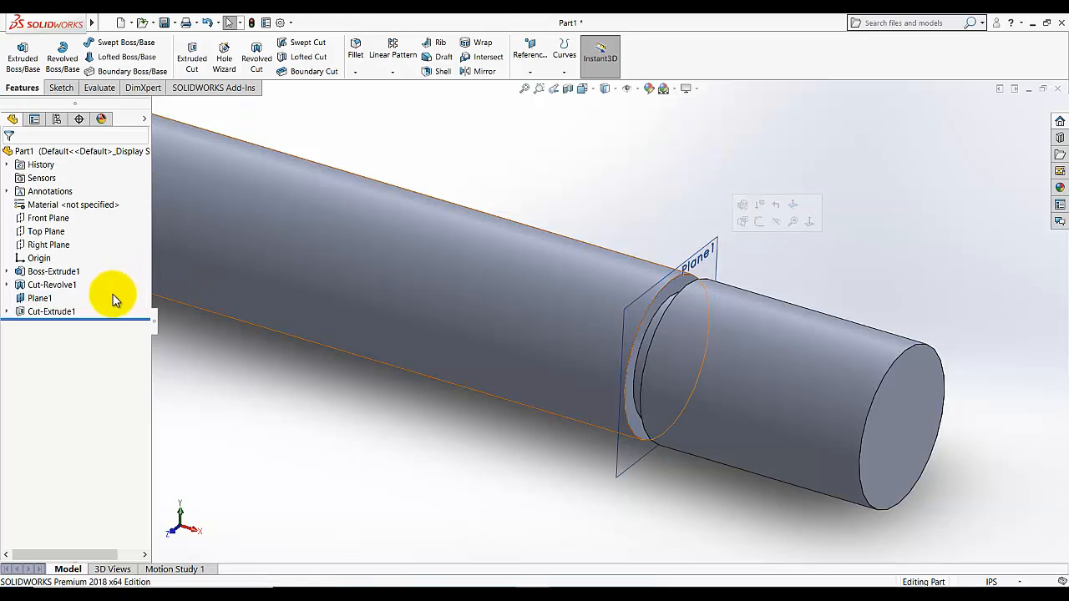
left_click(40, 298)
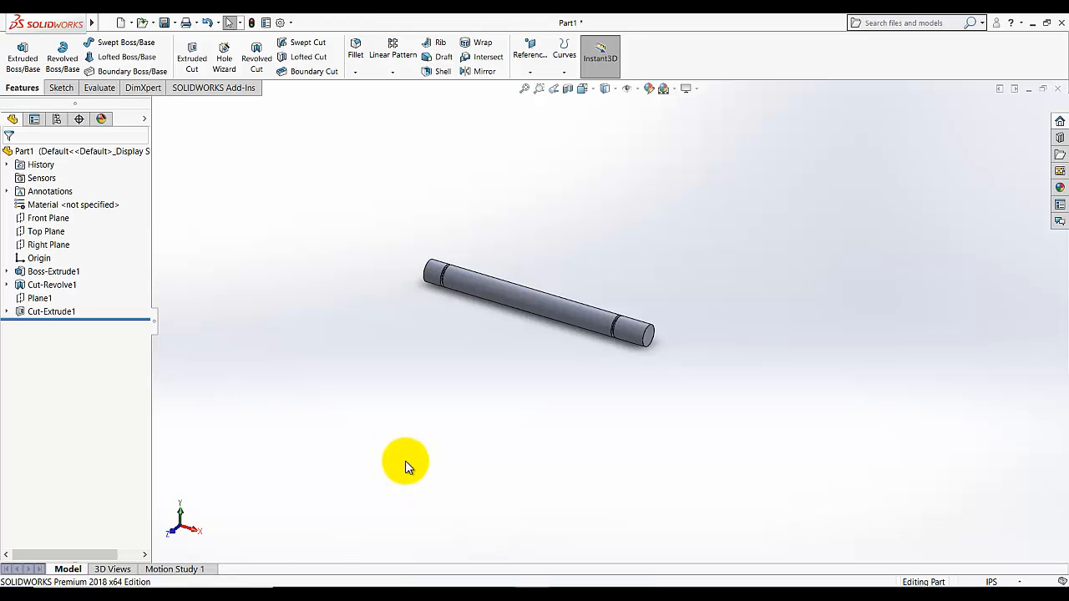
mouse_move(675, 371)
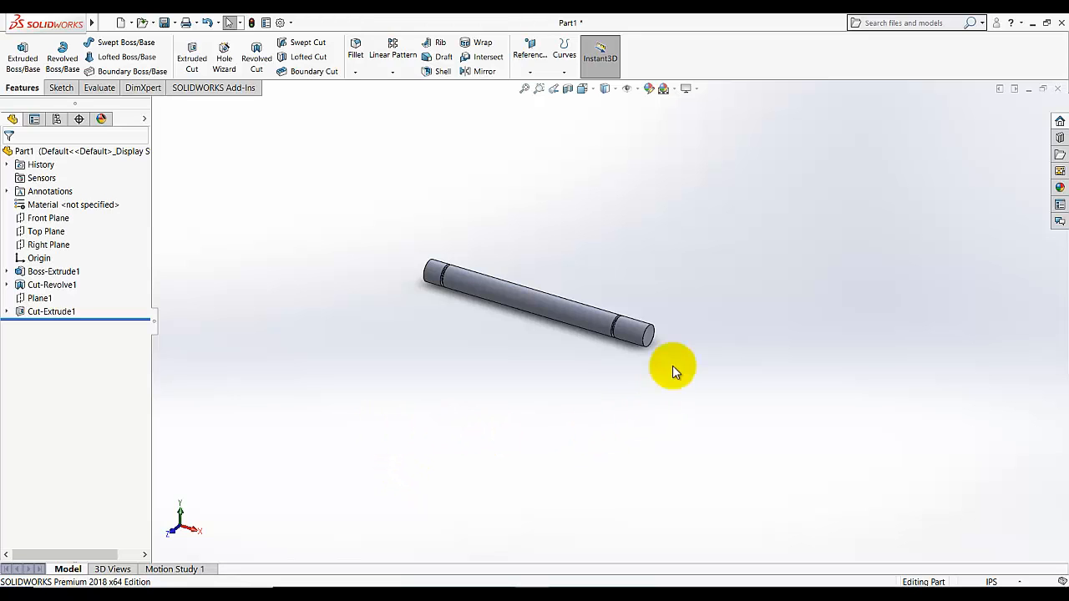
Step: Start Sketch4 on the shaft's end face and orient the view normal to it
left_click(60, 87)
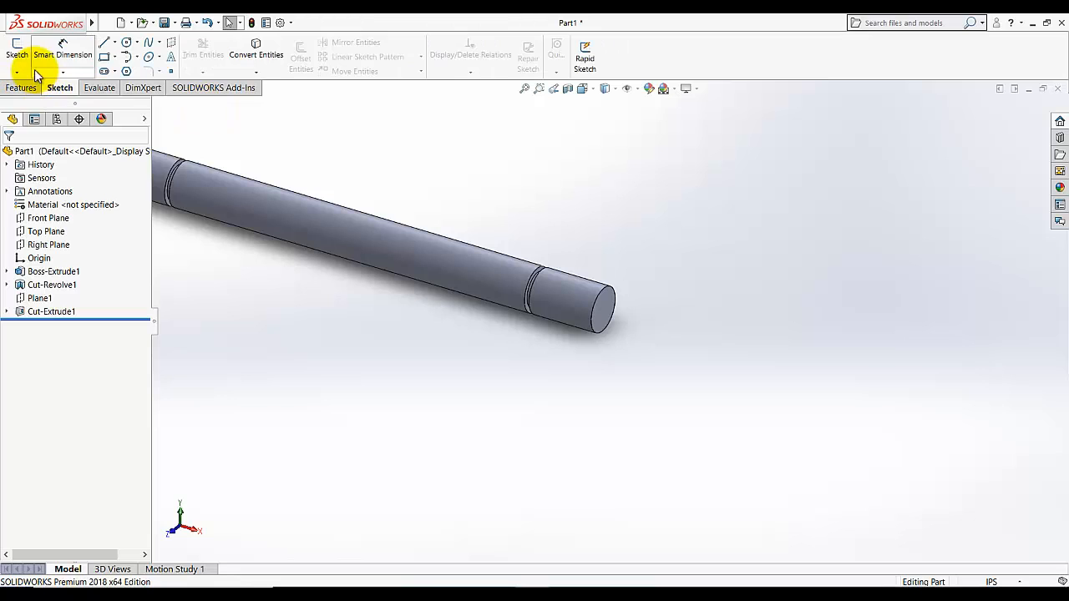
left_click(17, 50)
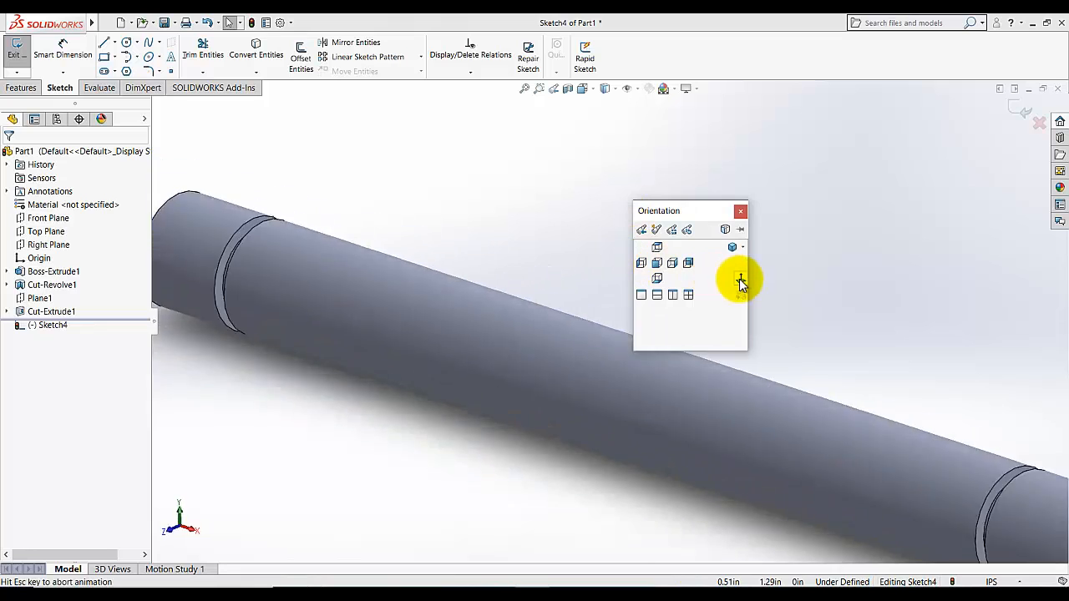
left_click(742, 279)
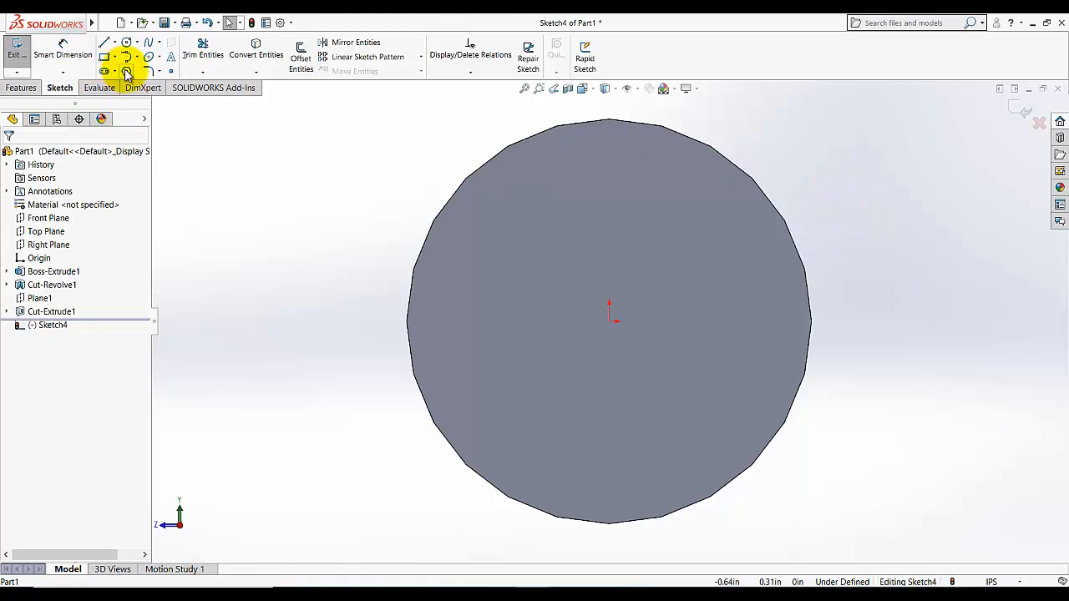
Step: Draw a six-sided inscribed polygon centred on the origin and size it outward
left_click(127, 70)
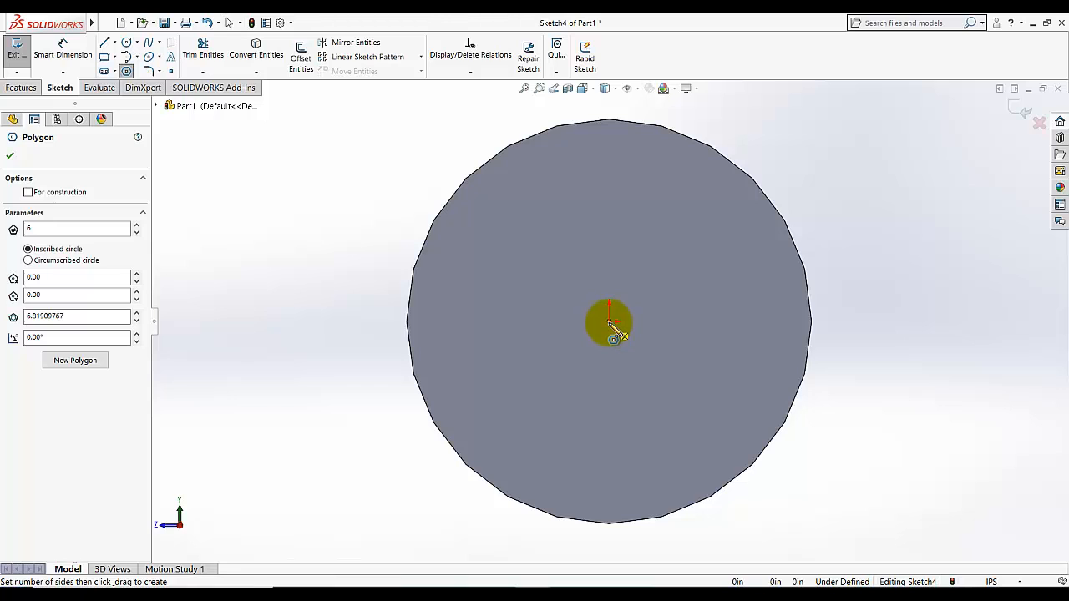
left_click_drag(610, 325, 622, 237)
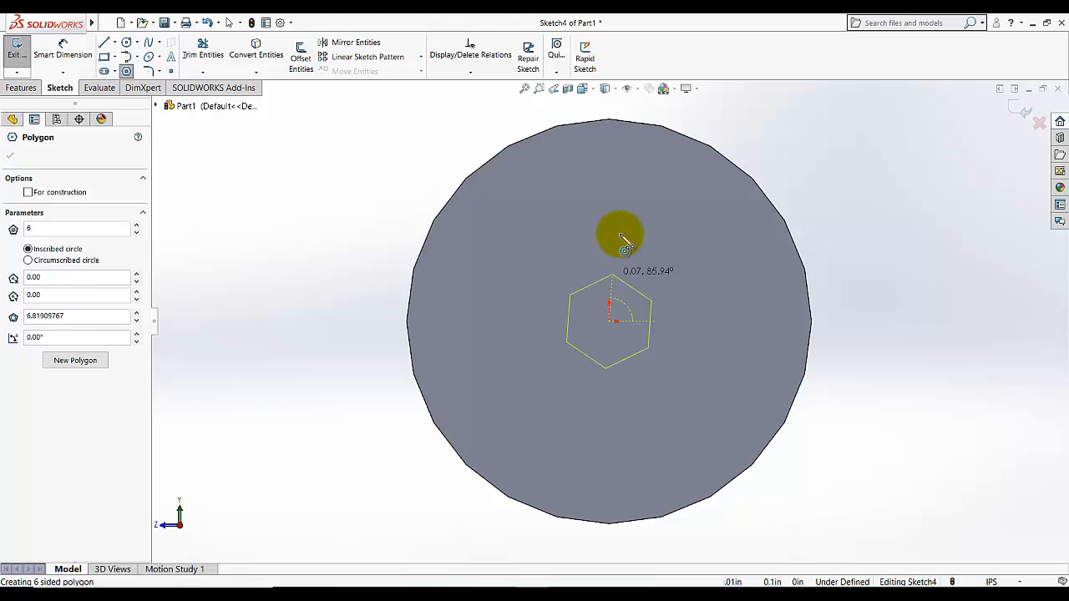
left_click_drag(622, 242, 618, 200)
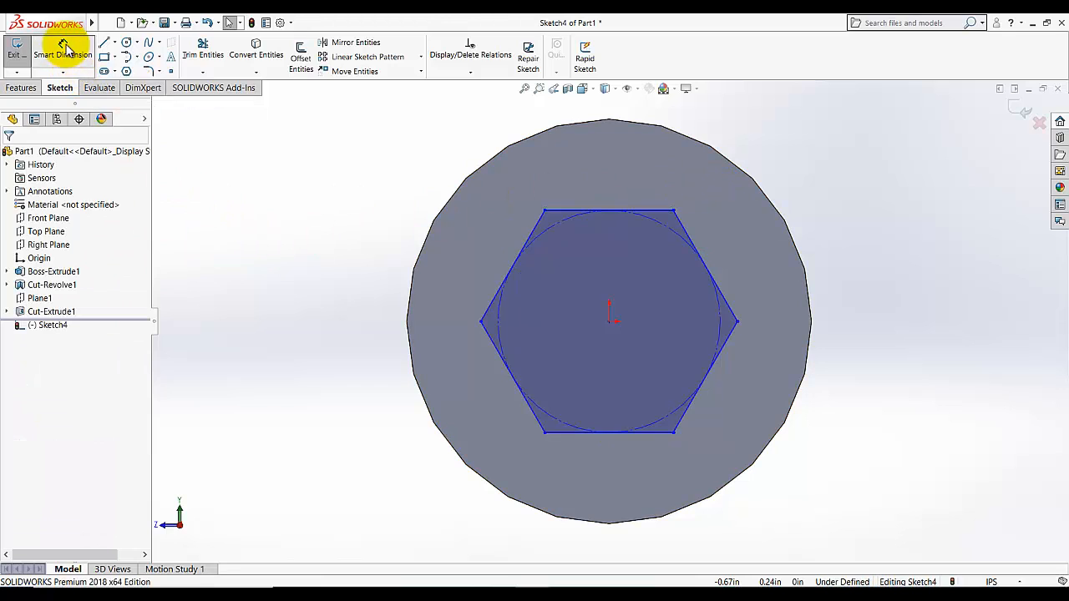
mouse_move(127, 44)
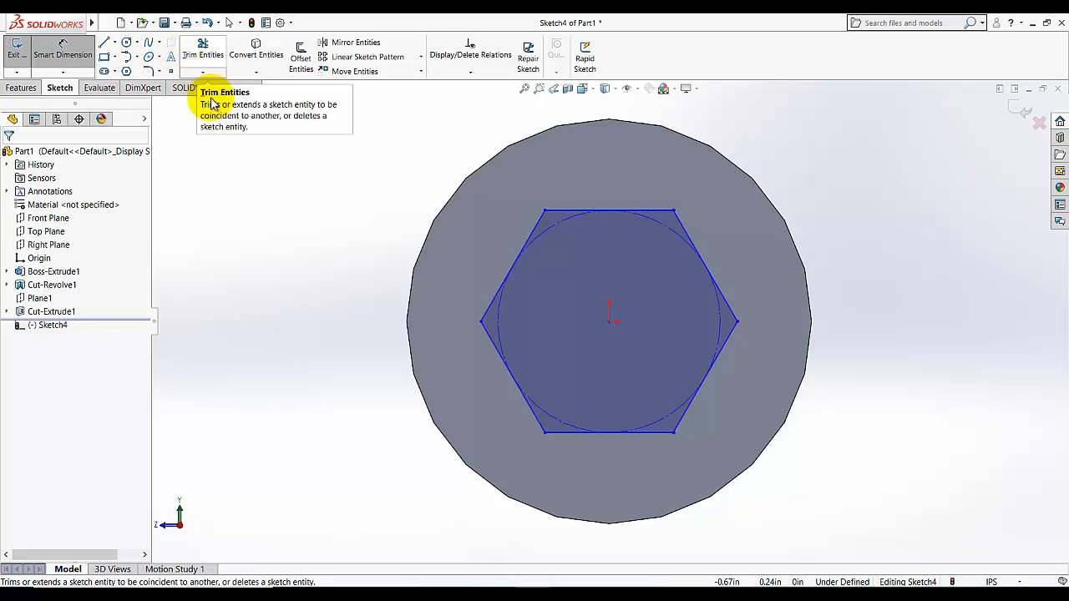
mouse_move(293, 221)
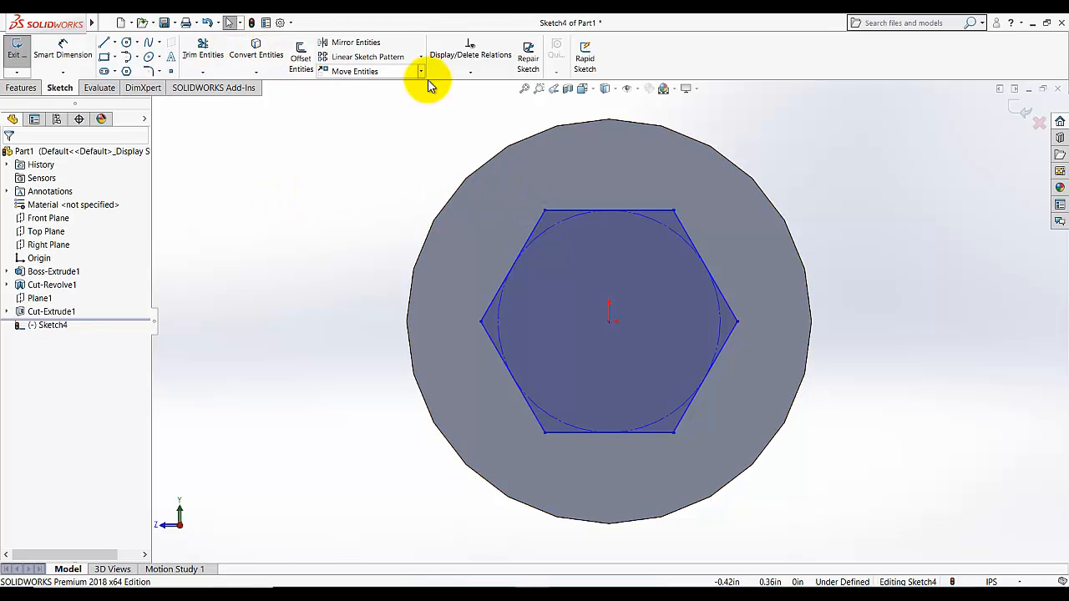
Step: Add a Coincident relation tying a hexagon corner to the shaft's outer edge, fully defining Sketch4
left_click(421, 70)
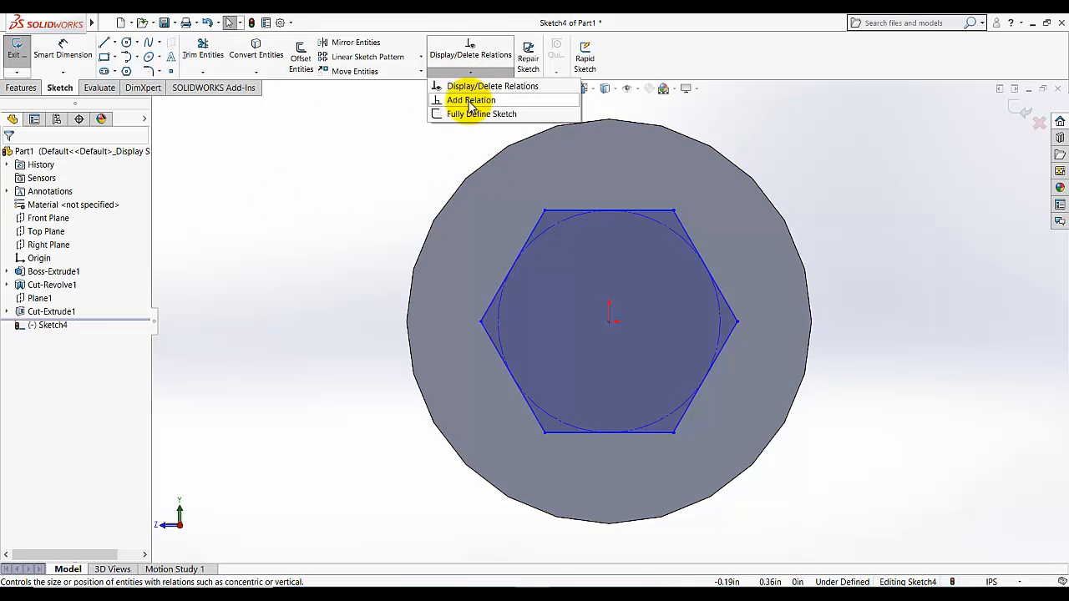
left_click(471, 101)
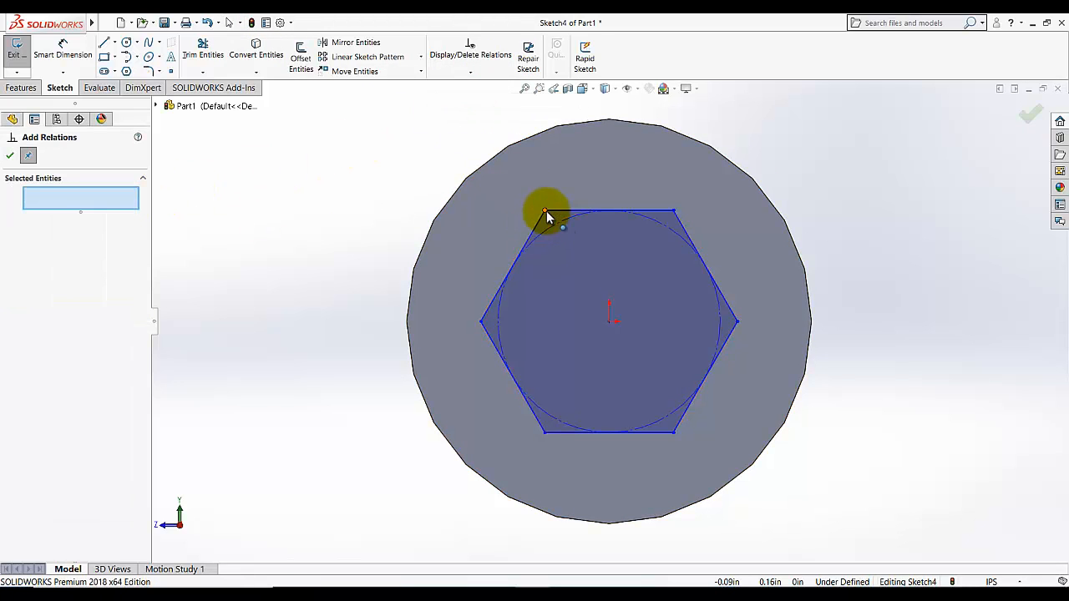
left_click(547, 209)
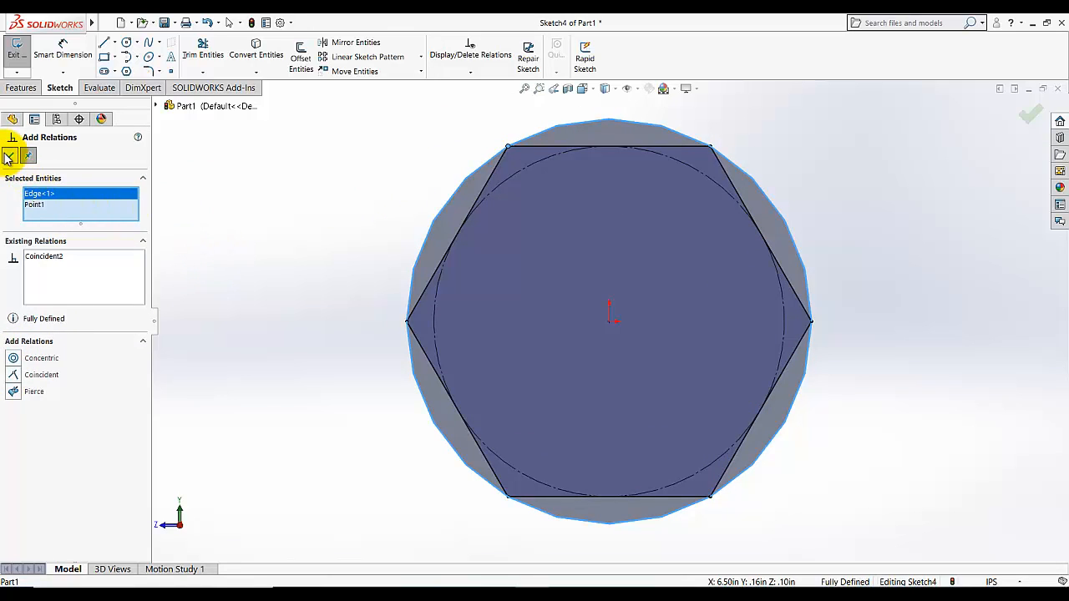
left_click(10, 157)
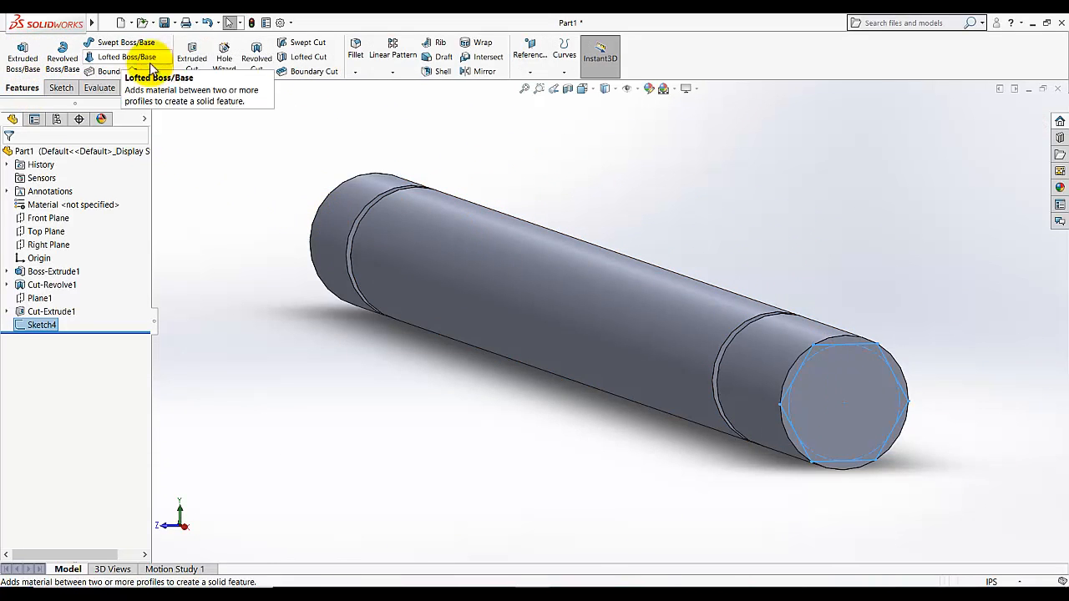
mouse_move(191, 57)
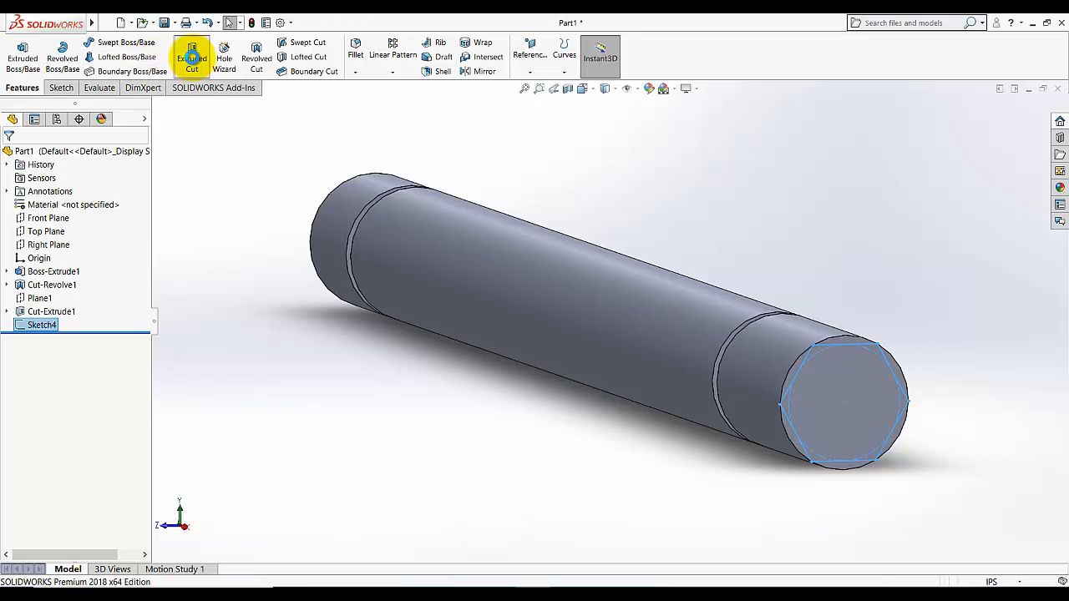
Step: Cut a Blind 0.50in extruded cut with Flip side to cut, forming the hexagonal end Cut-Extrude2
left_click(191, 53)
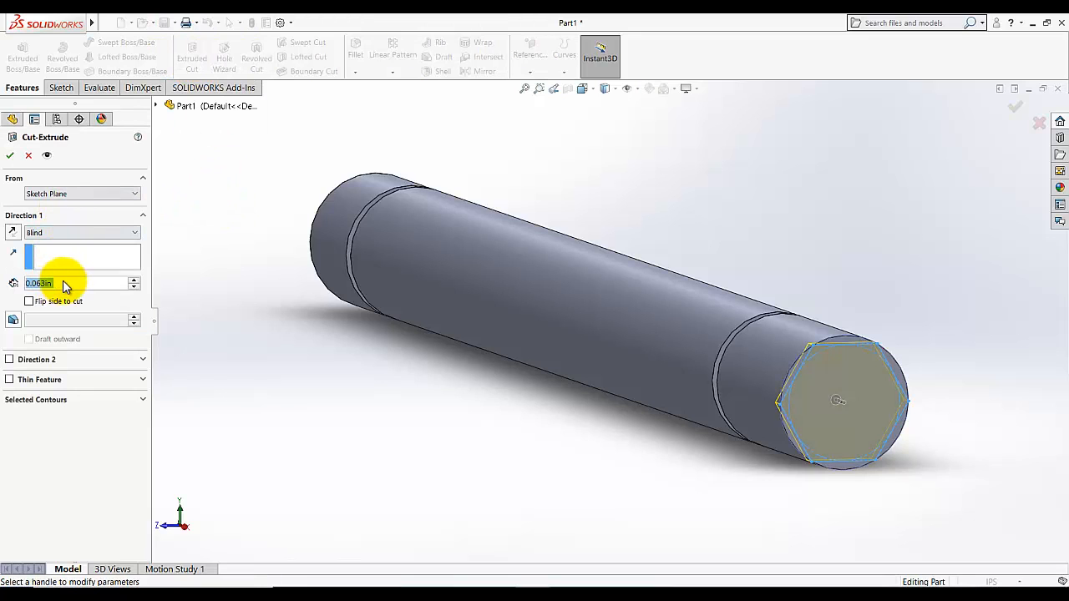
mouse_move(67, 284)
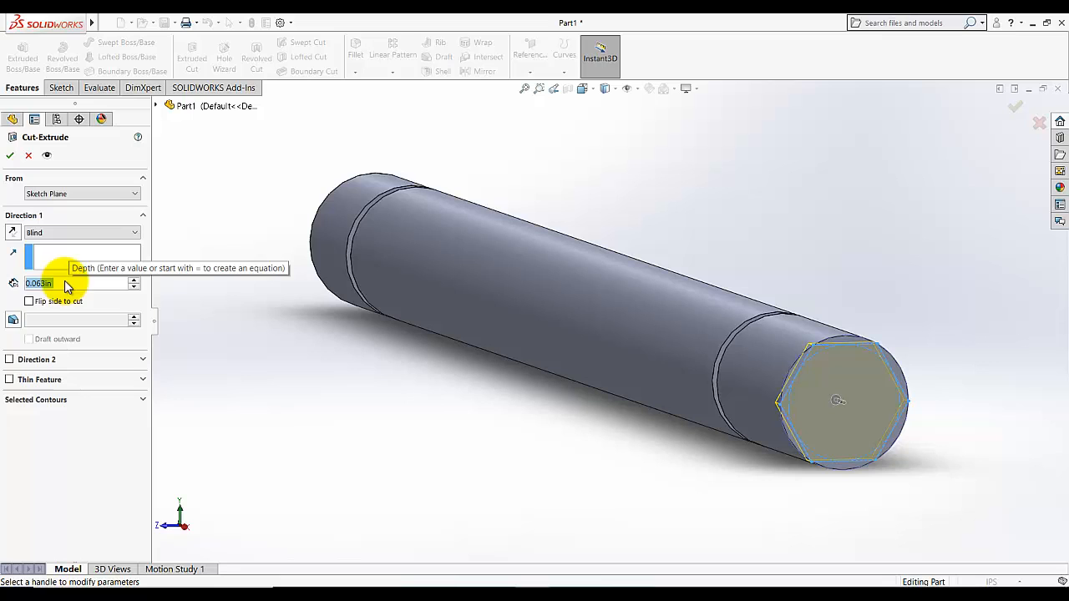
type("0.50in")
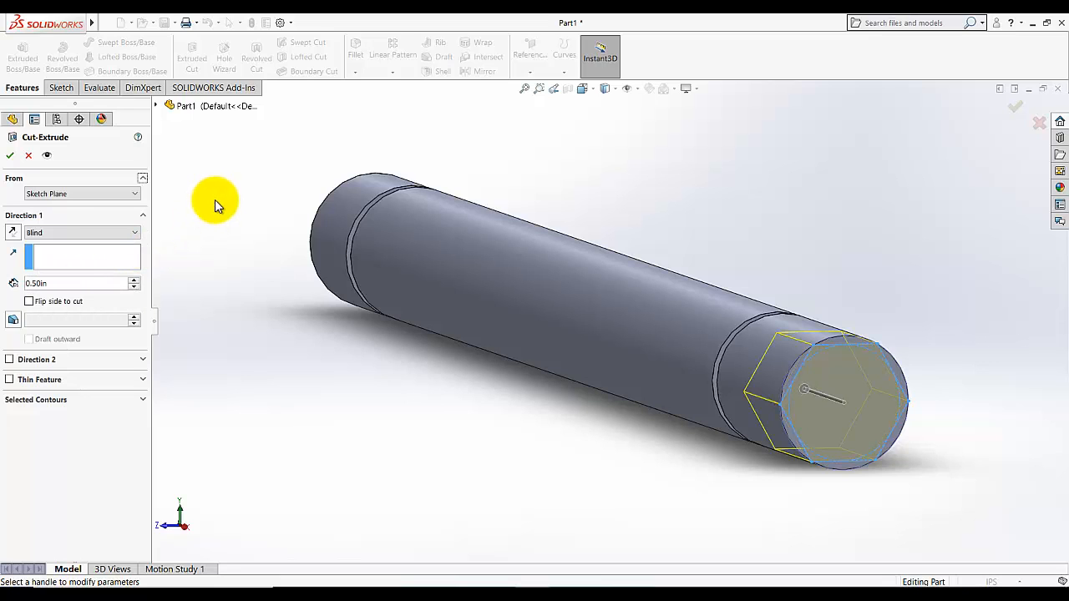
mouse_move(962, 391)
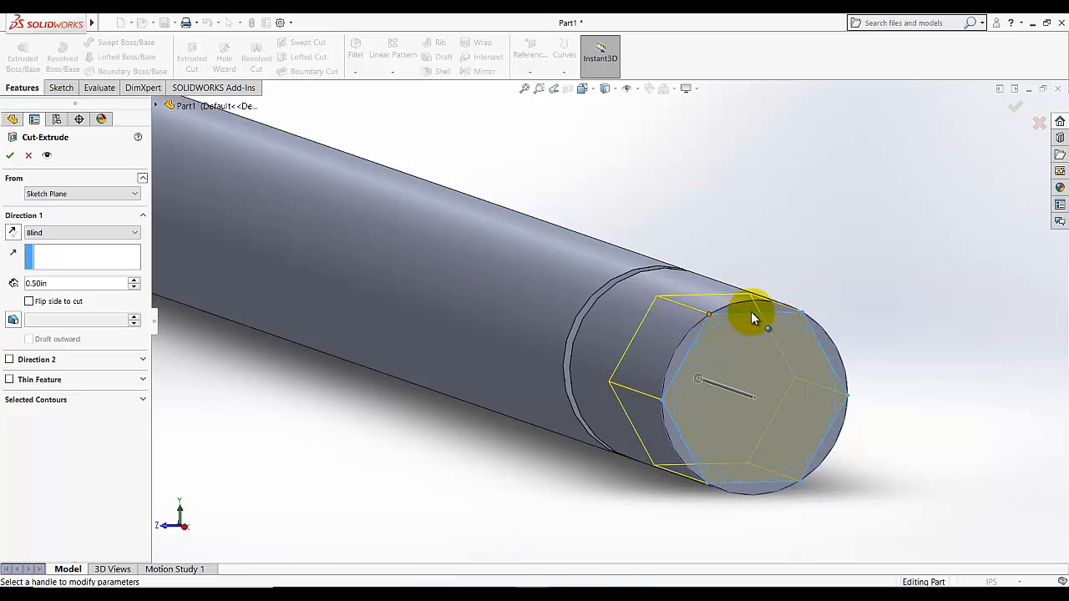
mouse_move(798, 318)
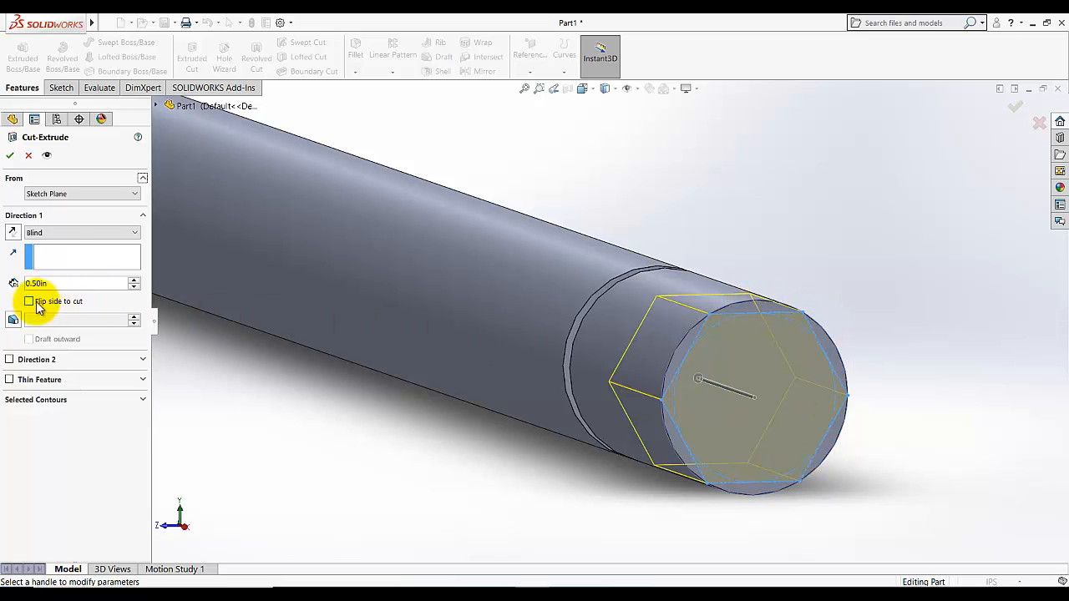
mouse_move(31, 301)
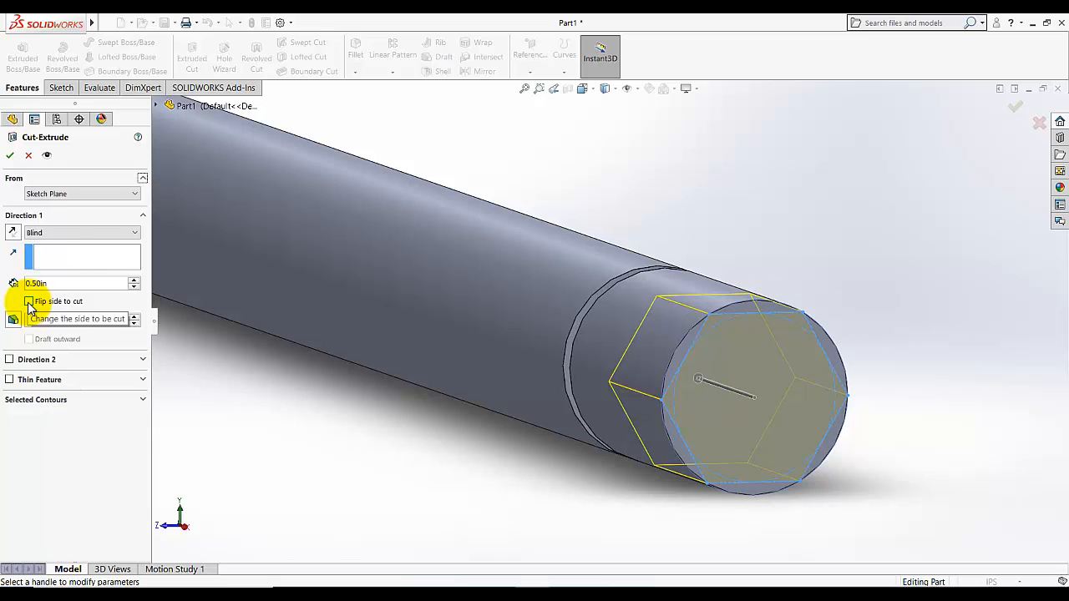
left_click(30, 301)
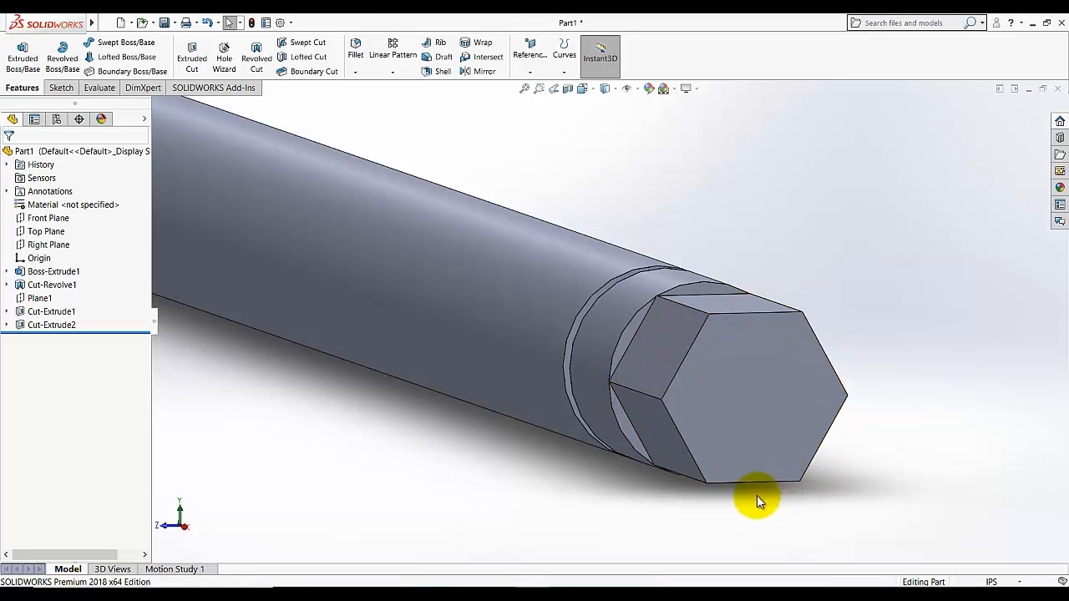
mouse_move(735, 471)
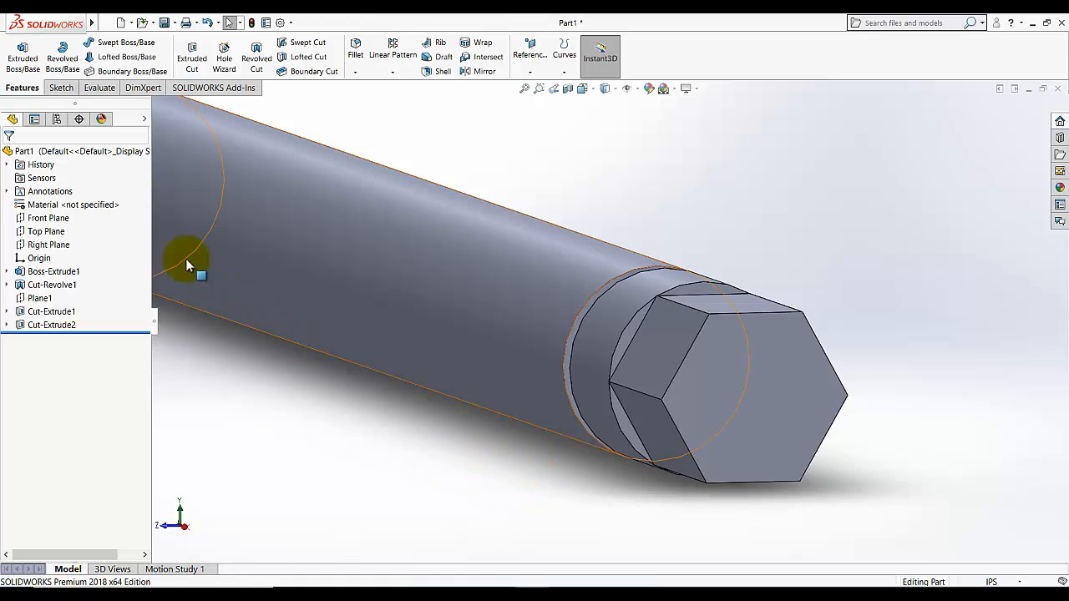
Step: Assign Chrome Stainless Steel from the Steel category as the part's material
right_click(67, 204)
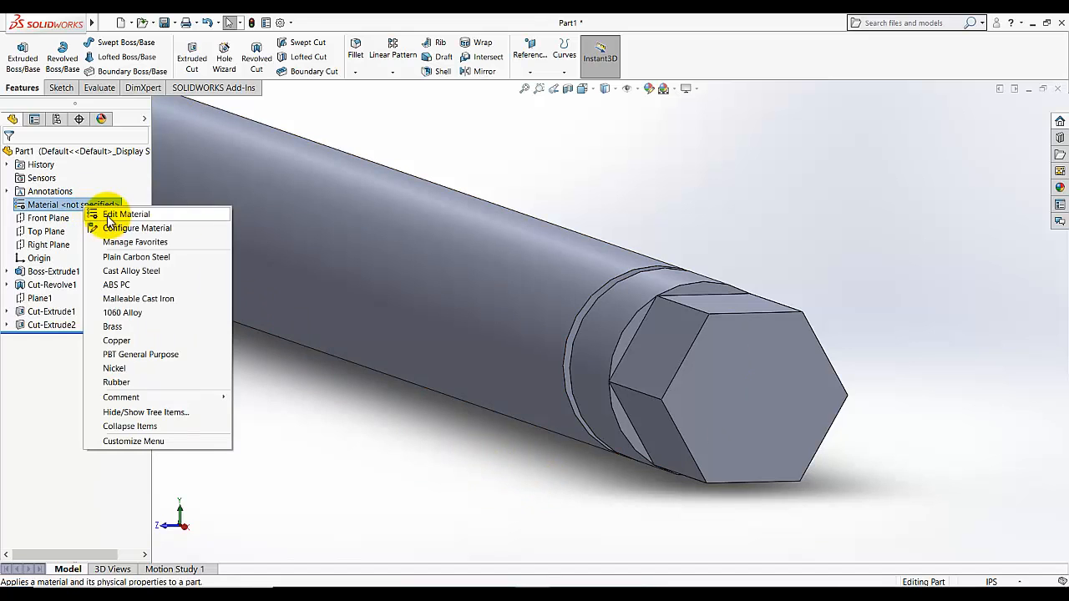
left_click(73, 243)
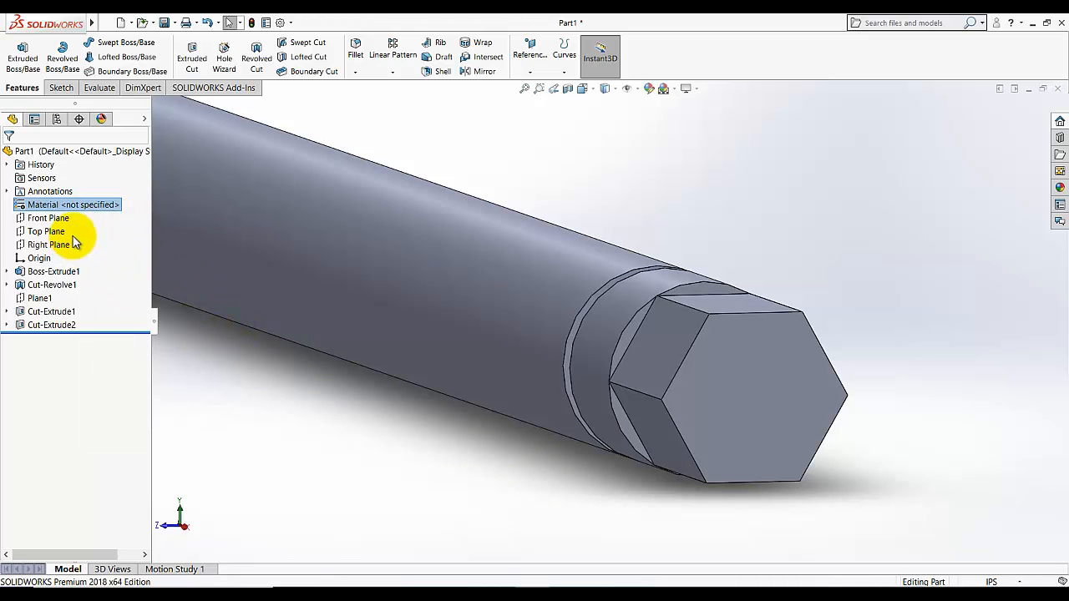
double_click(73, 203)
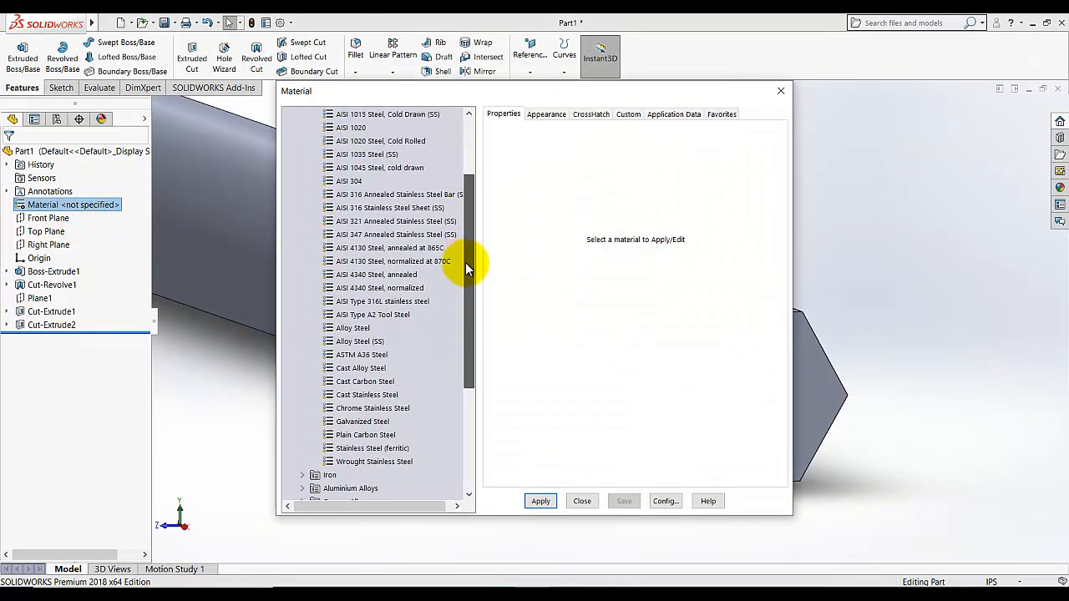
scroll("down", 3)
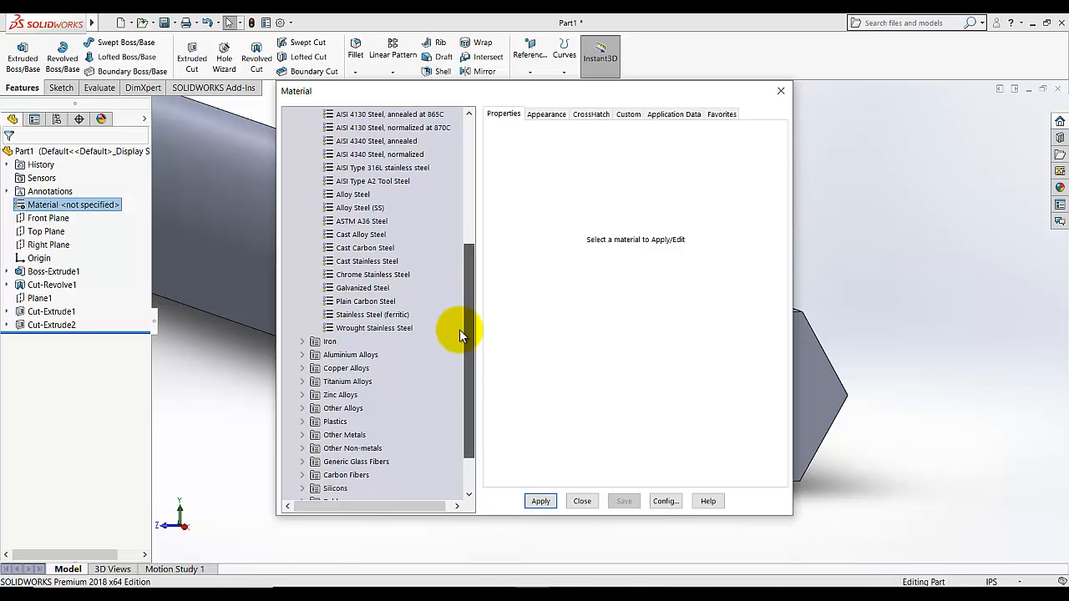
scroll("up", 3)
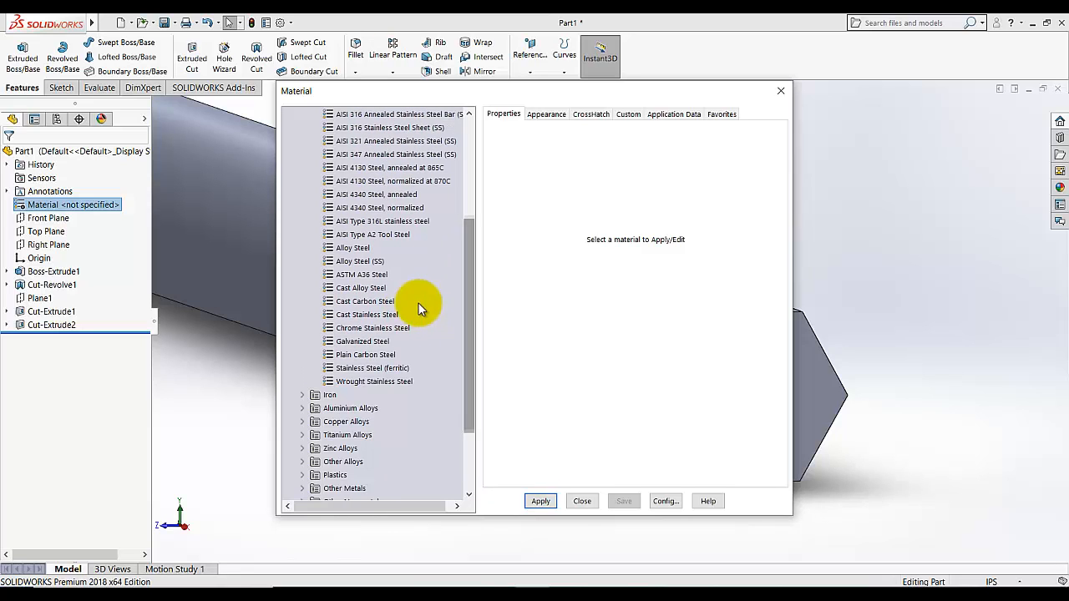
mouse_move(384, 327)
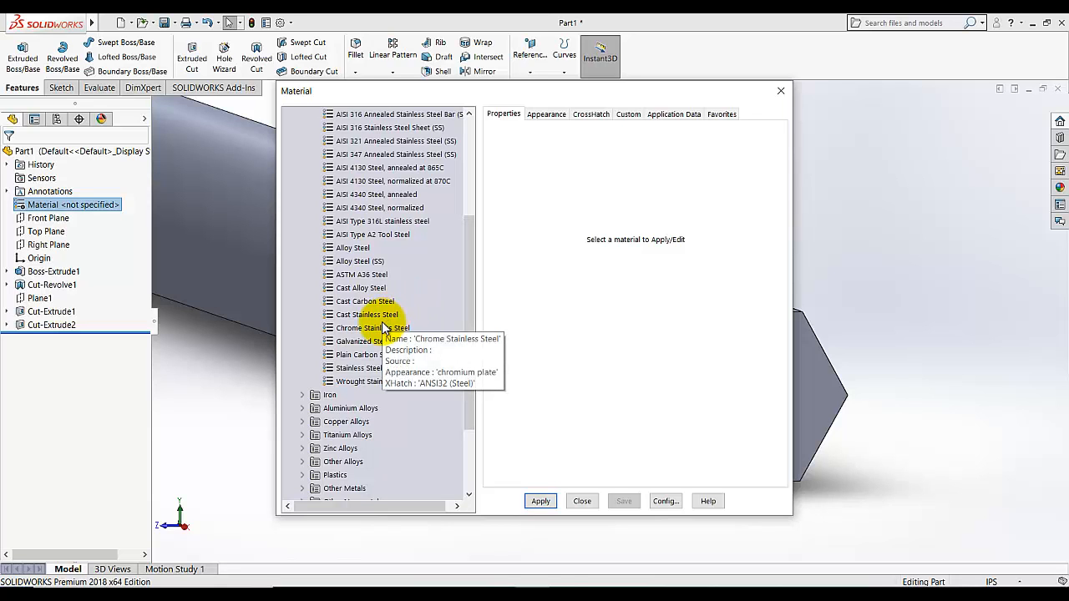
left_click(374, 328)
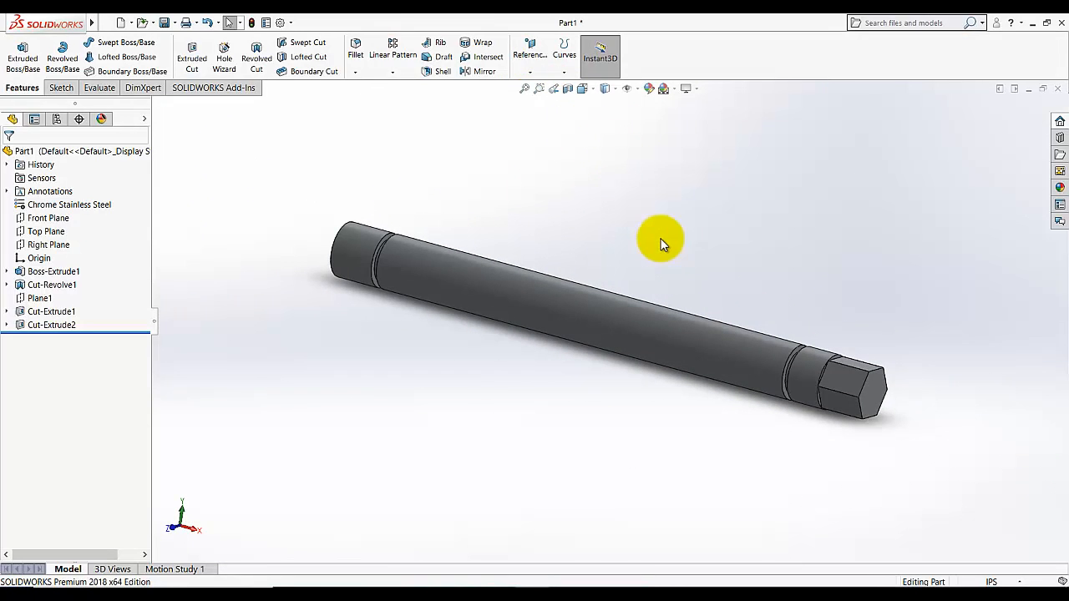
mouse_move(661, 159)
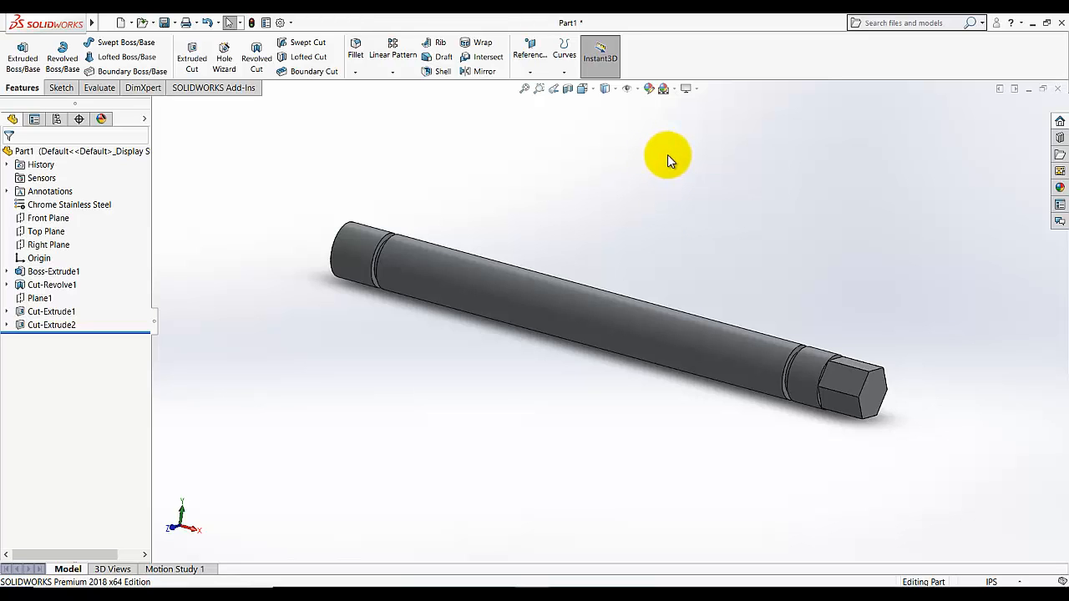
mouse_move(675, 160)
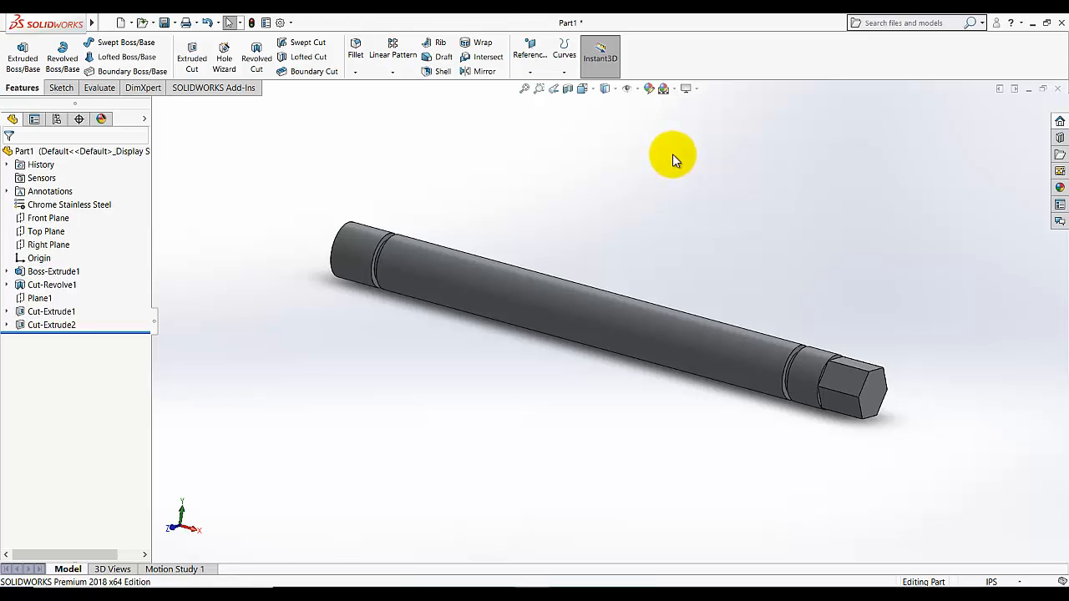